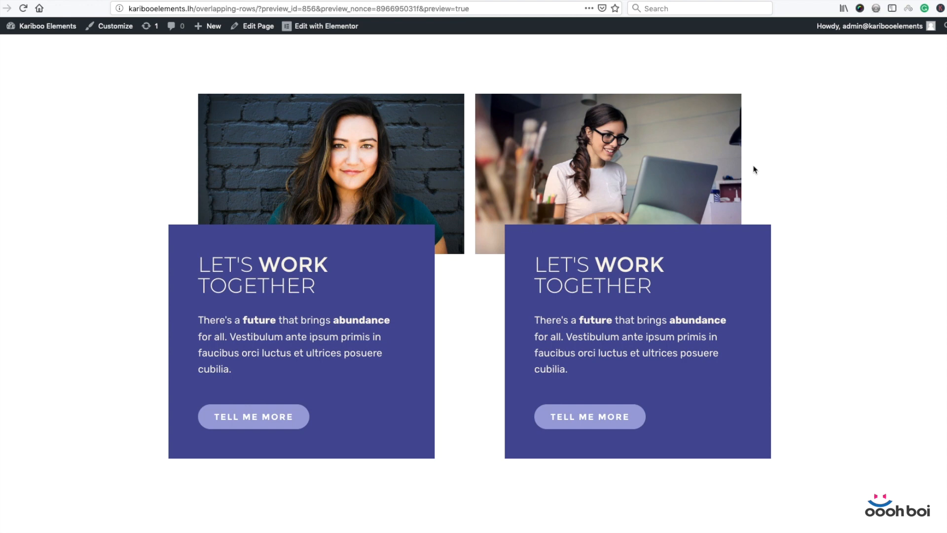
pyautogui.moveTo(611, 202)
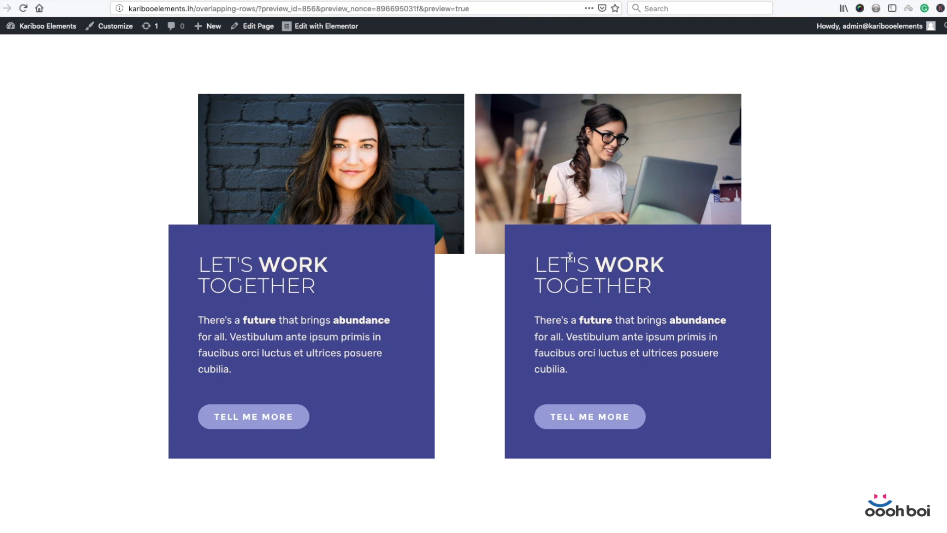
pyautogui.moveTo(362, 251)
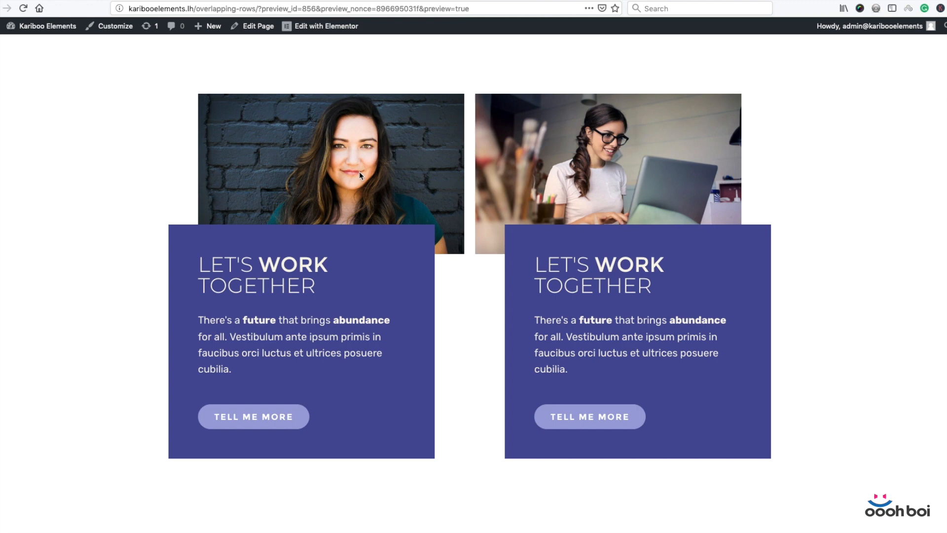
pyautogui.moveTo(691, 285)
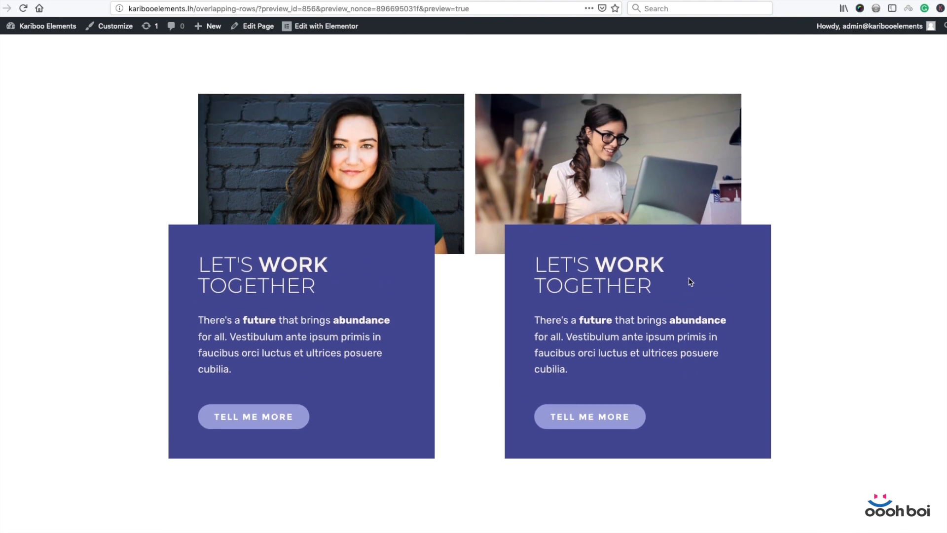
pyautogui.moveTo(460, 193)
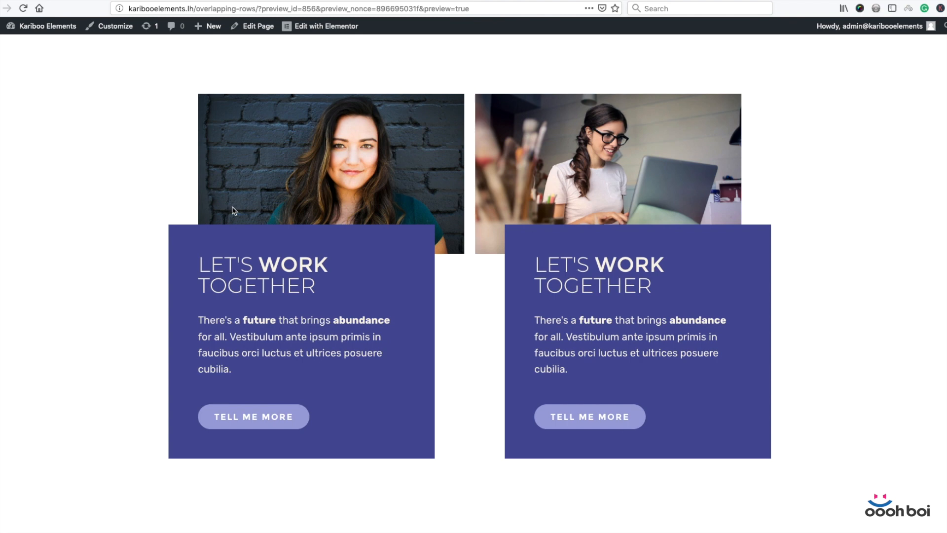
pyautogui.moveTo(343, 249)
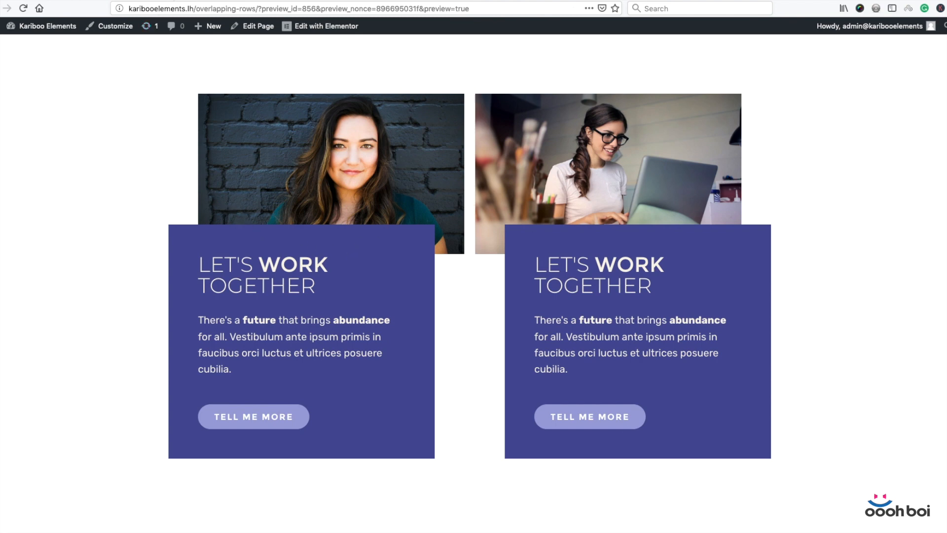
# - Launch the Elementor editor on the page and point at the section structure
pyautogui.click(325, 26)
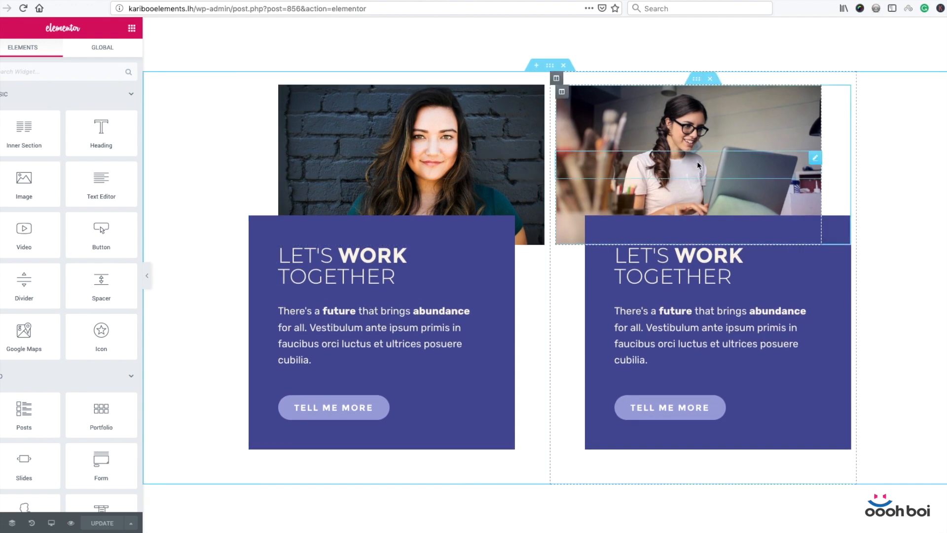
pyautogui.click(411, 168)
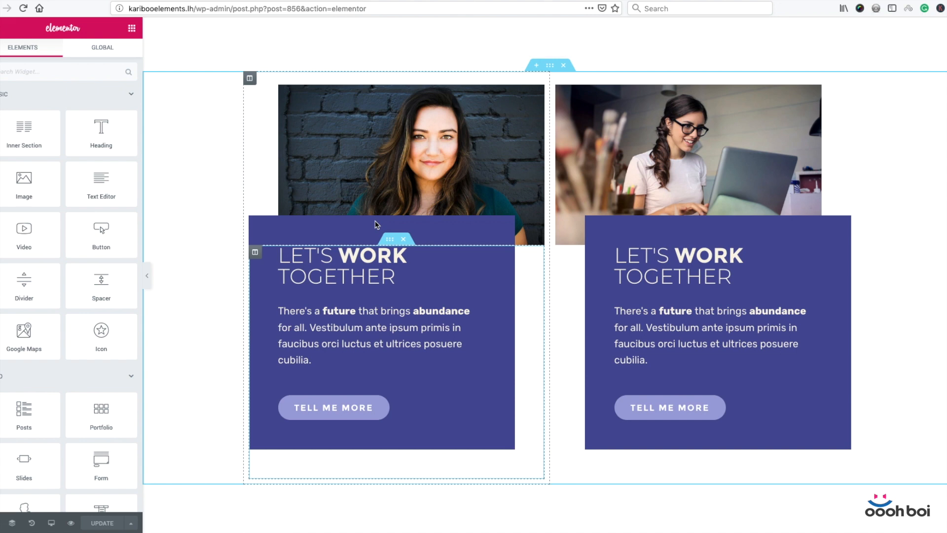
pyautogui.moveTo(458, 234)
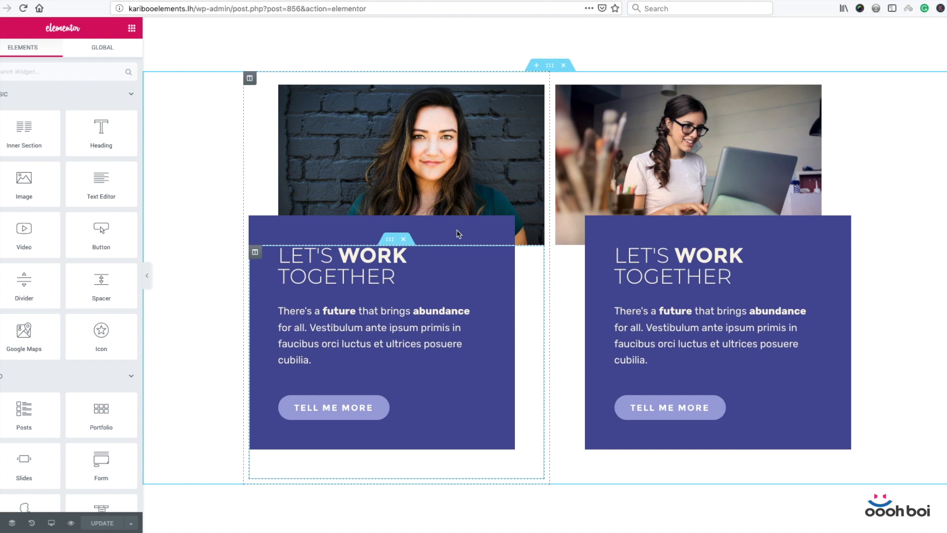
pyautogui.moveTo(429, 246)
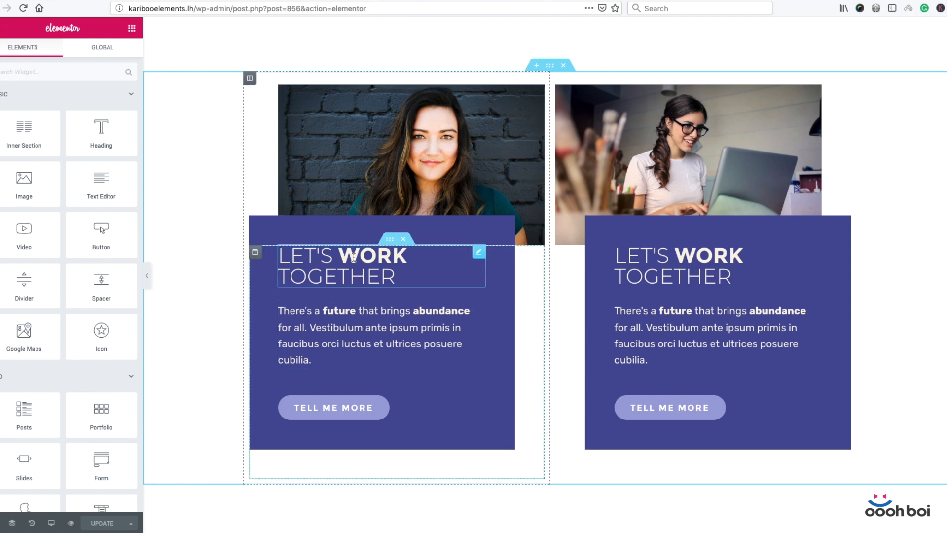
pyautogui.click(380, 295)
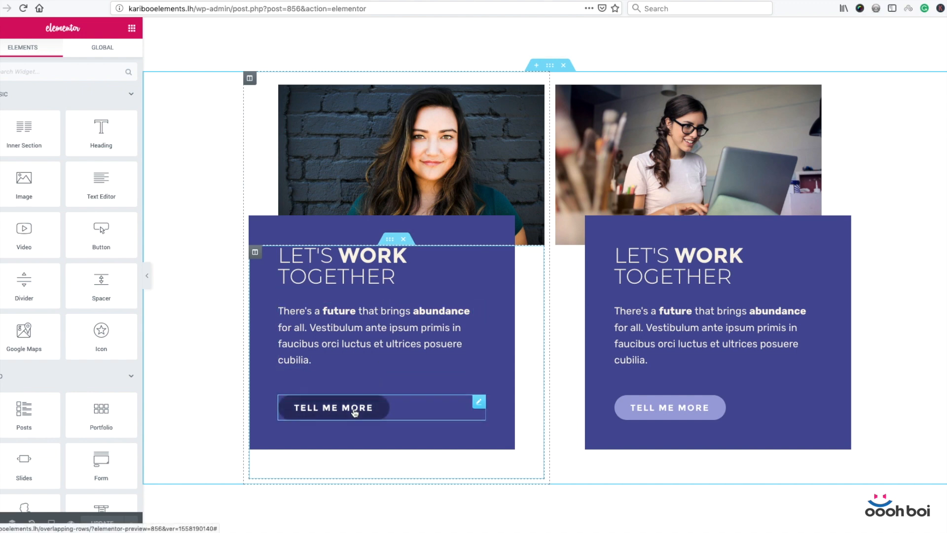
pyautogui.click(369, 336)
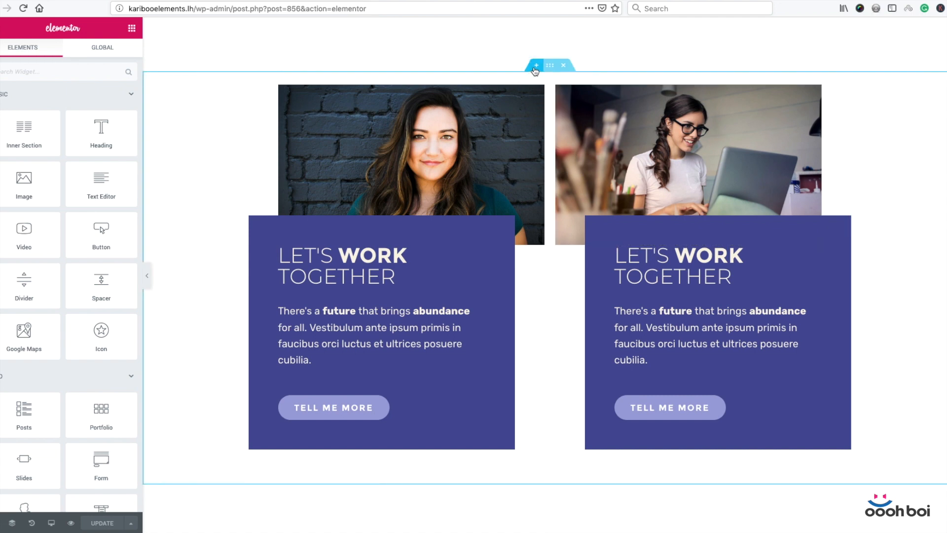
# - Start an empty section above the cards and drop a two-column Inner Section into it
pyautogui.click(535, 65)
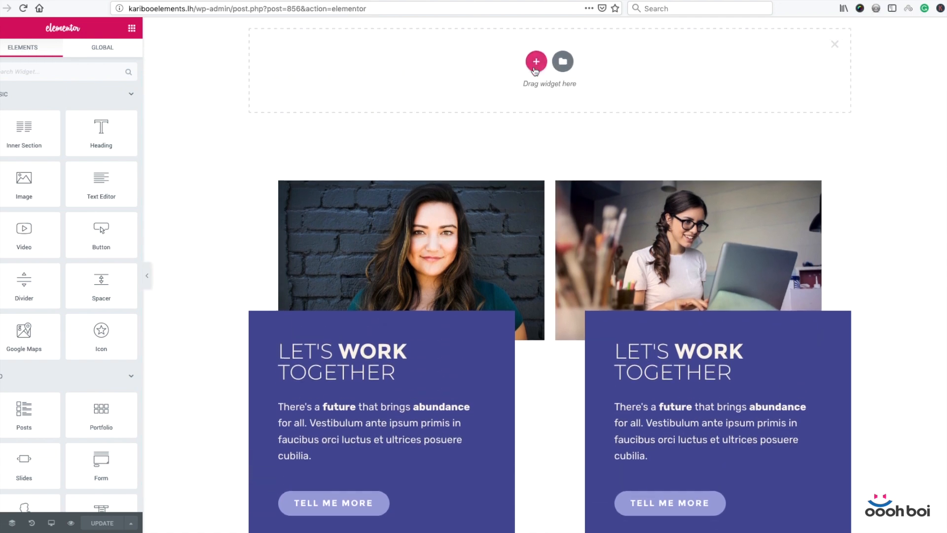
pyautogui.moveTo(682, 159)
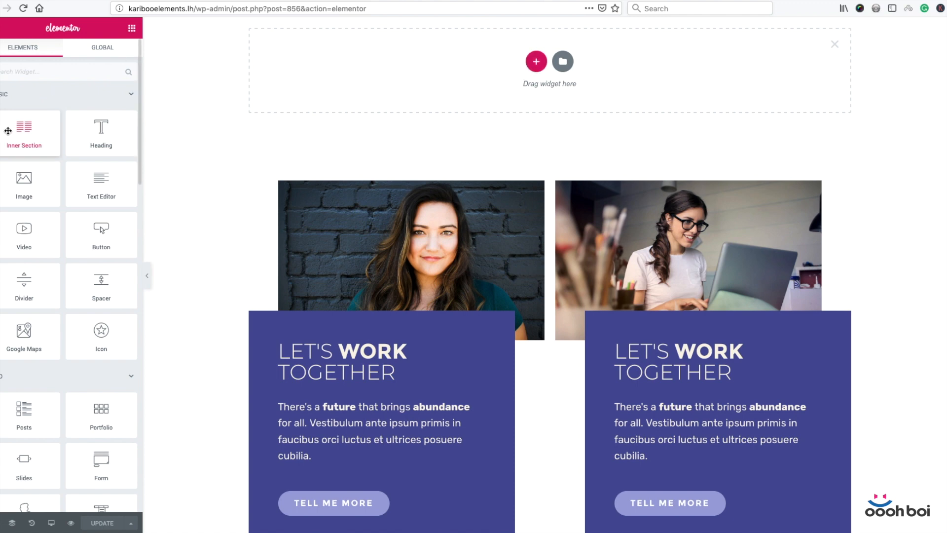
pyautogui.click(24, 132)
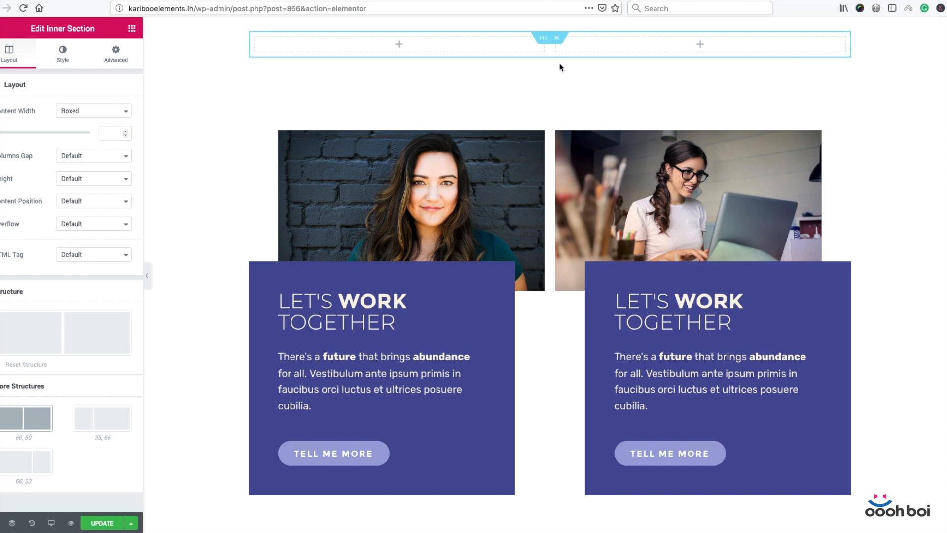
pyautogui.moveTo(574, 69)
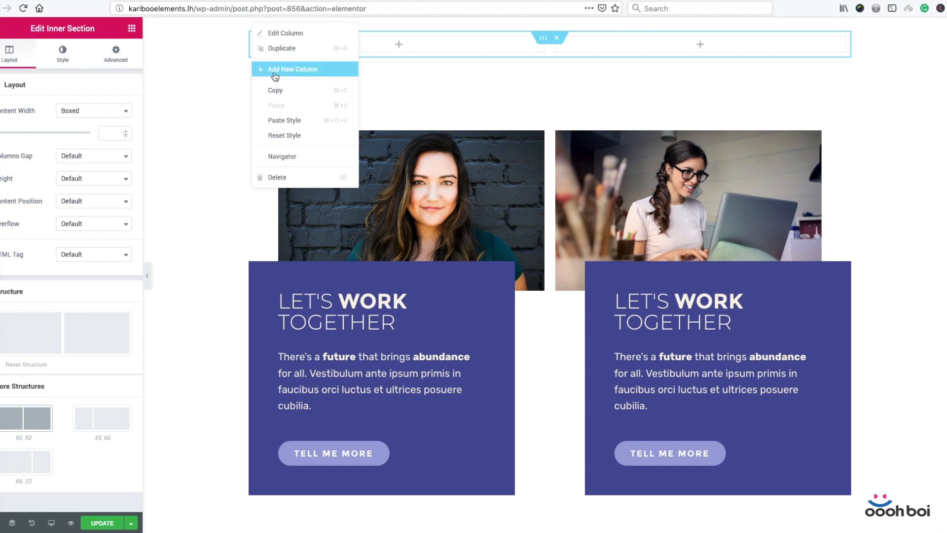
# - Add another column to the new top section via Add New Column
pyautogui.click(293, 69)
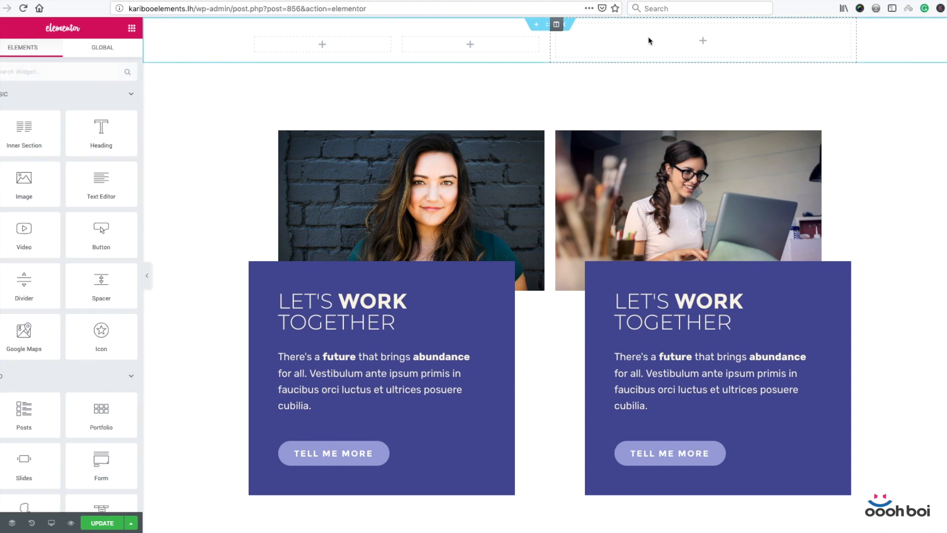
pyautogui.moveTo(648, 54)
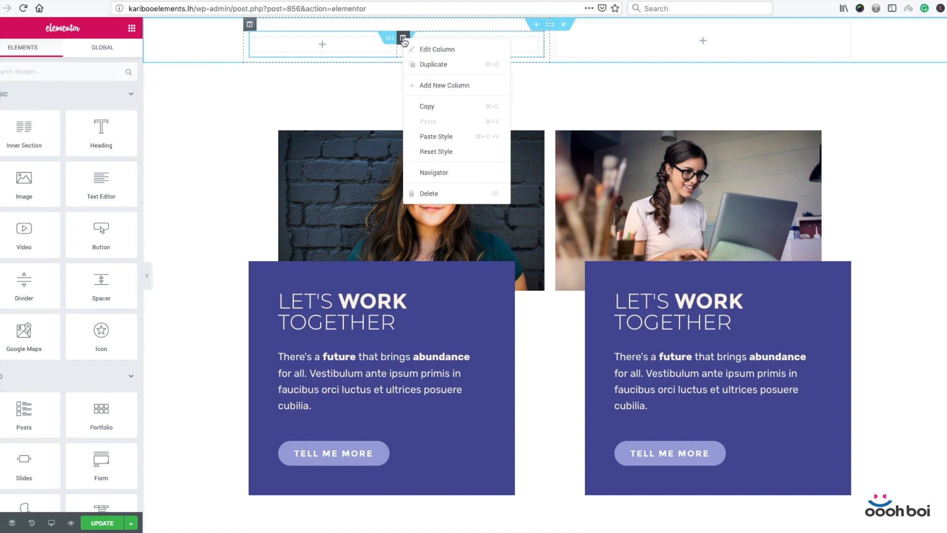
pyautogui.moveTo(434, 64)
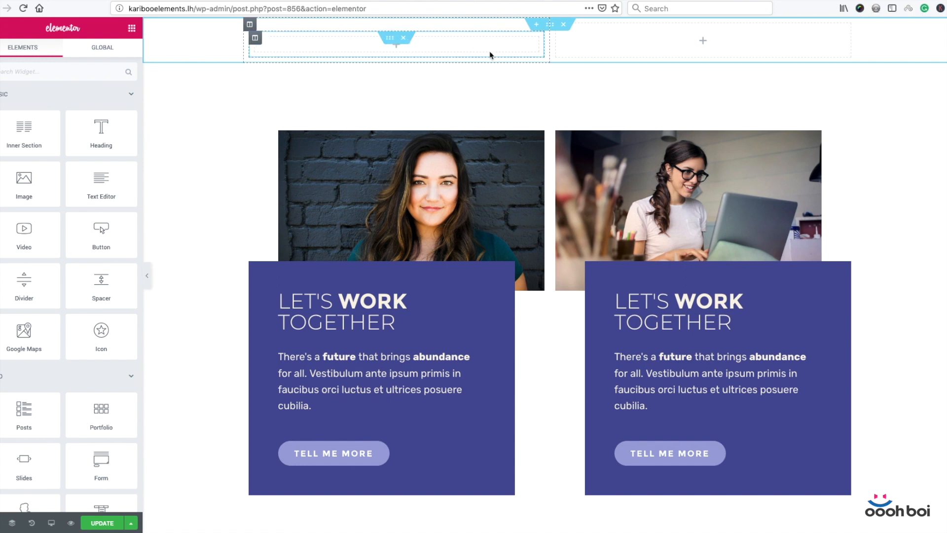
pyautogui.moveTo(480, 48)
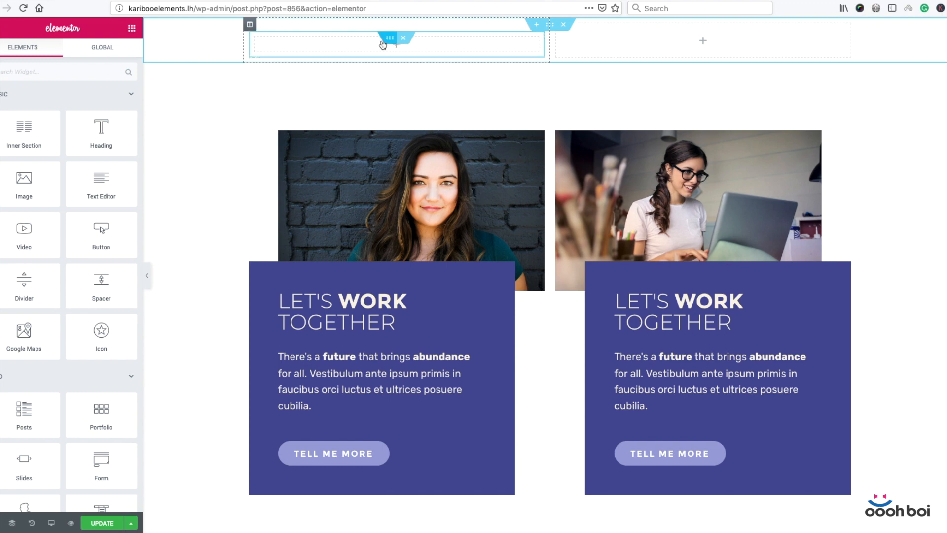
pyautogui.moveTo(390, 39)
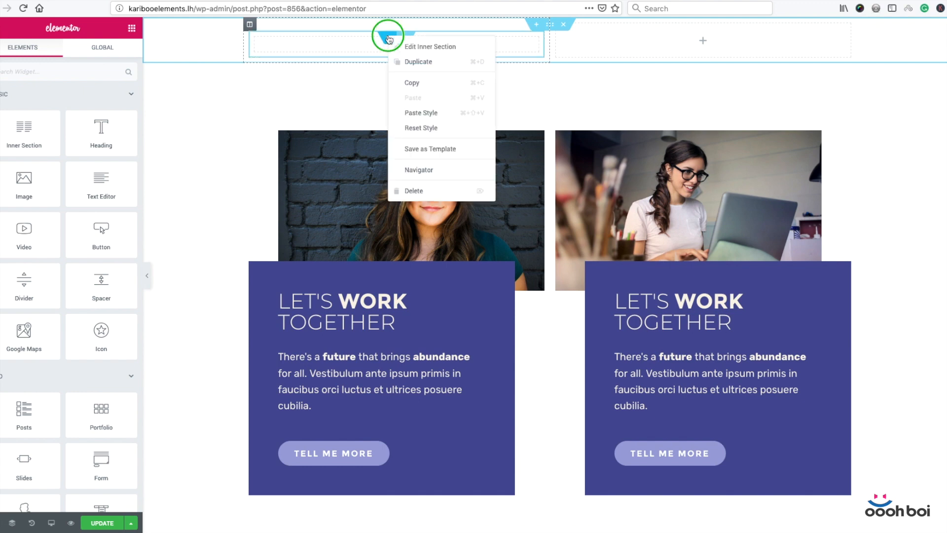
pyautogui.moveTo(418, 62)
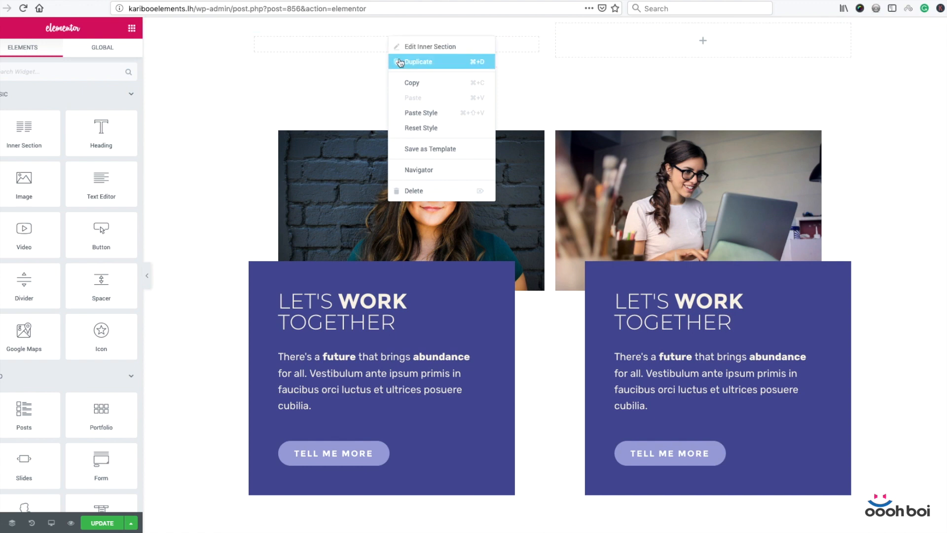
# - Duplicate the single-column inner section so two stack in the left column
pyautogui.click(430, 47)
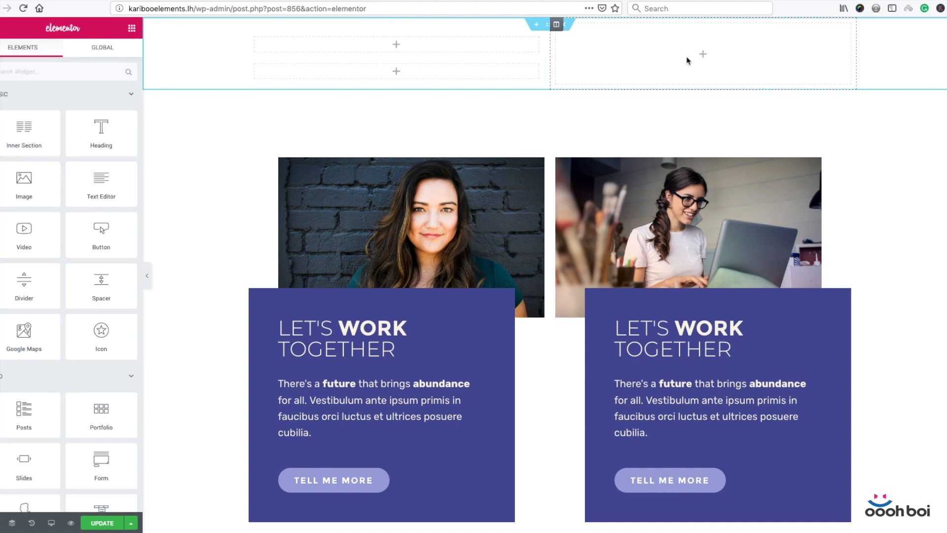
pyautogui.moveTo(767, 45)
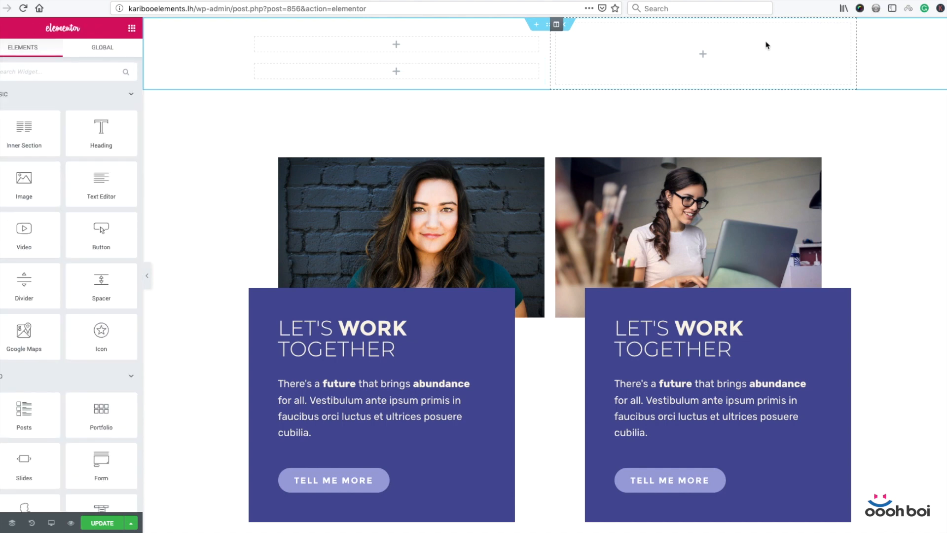
pyautogui.moveTo(718, 50)
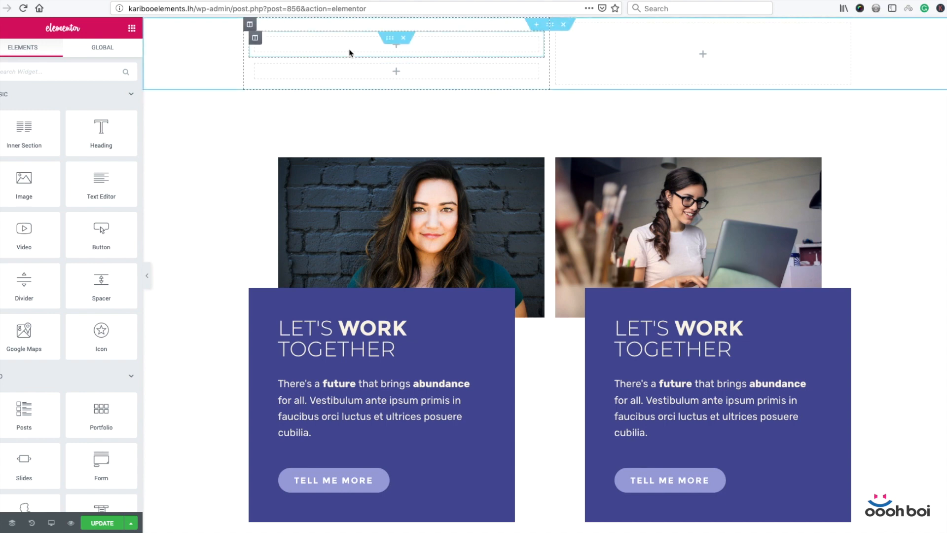
pyautogui.moveTo(350, 48)
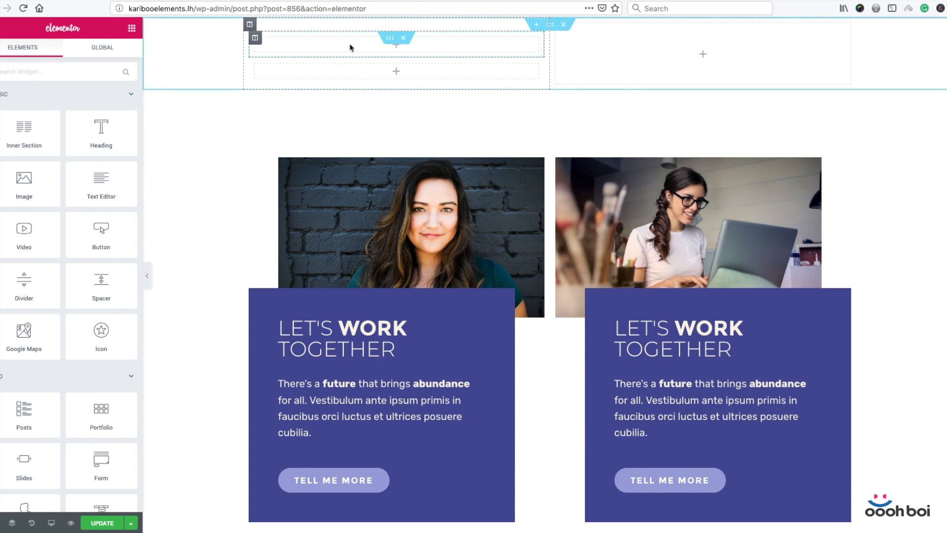
pyautogui.moveTo(390, 38)
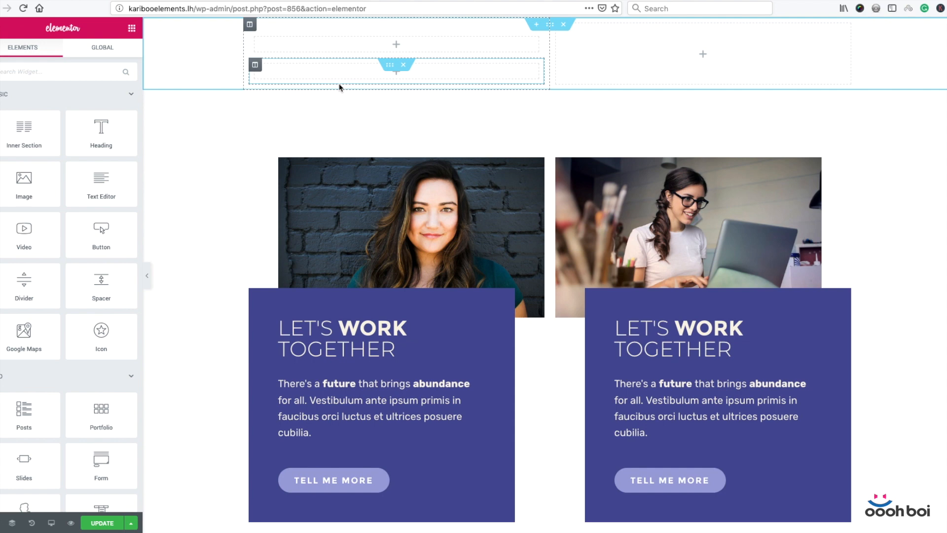
pyautogui.moveTo(332, 82)
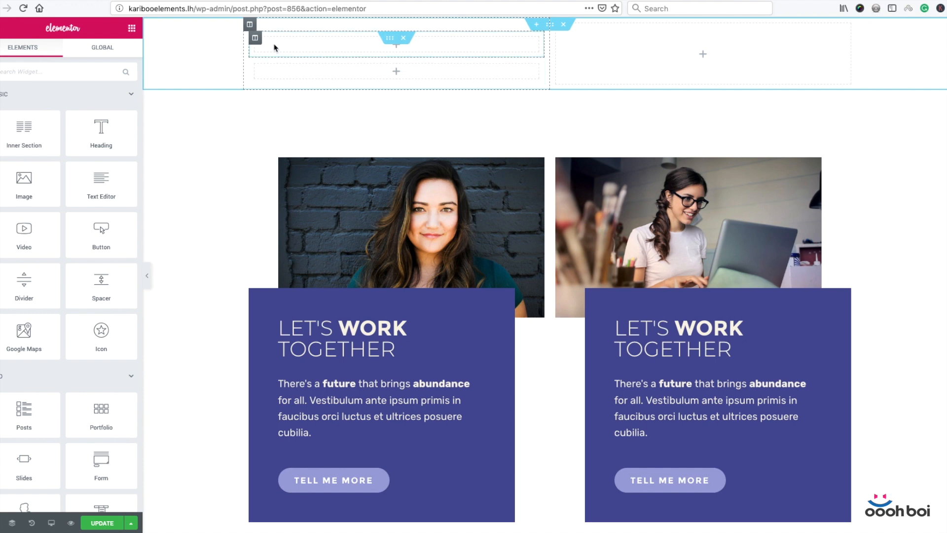
# - Give the upper inner column a classic car-photo background positioned Center Center, No-repeat, Cover
pyautogui.click(255, 38)
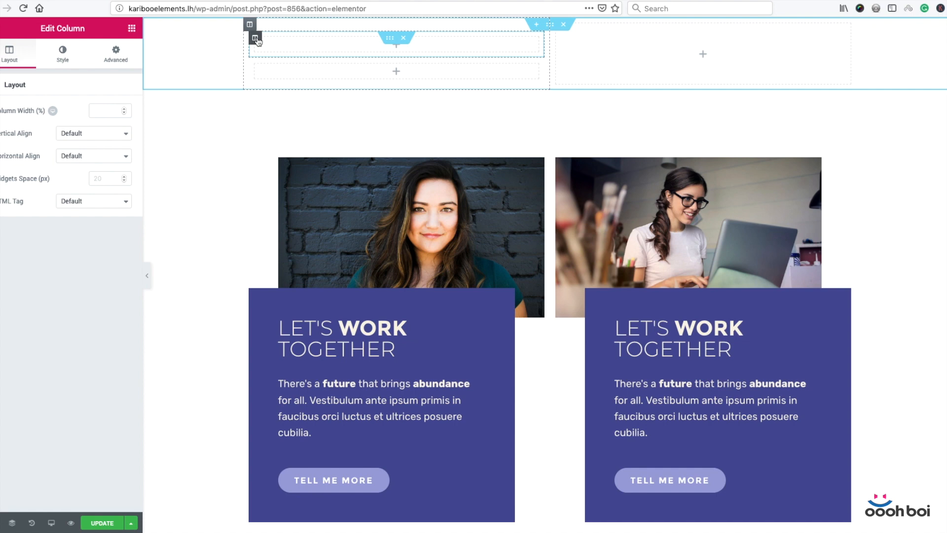
pyautogui.click(62, 53)
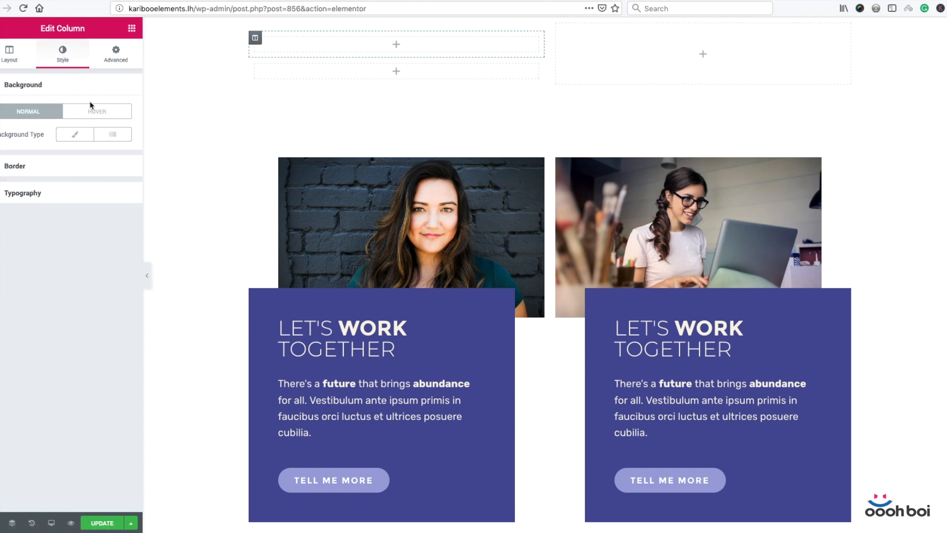
pyautogui.click(75, 134)
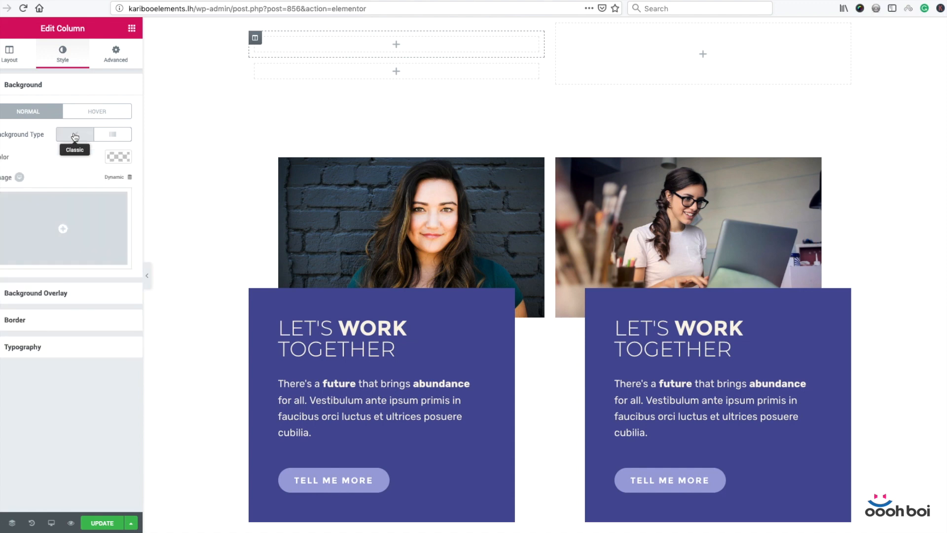
pyautogui.click(63, 228)
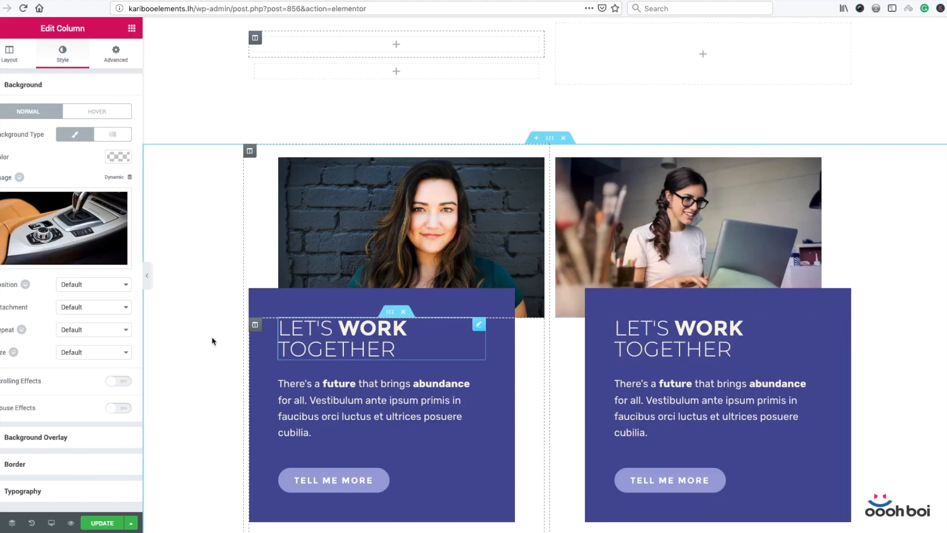
pyautogui.click(93, 284)
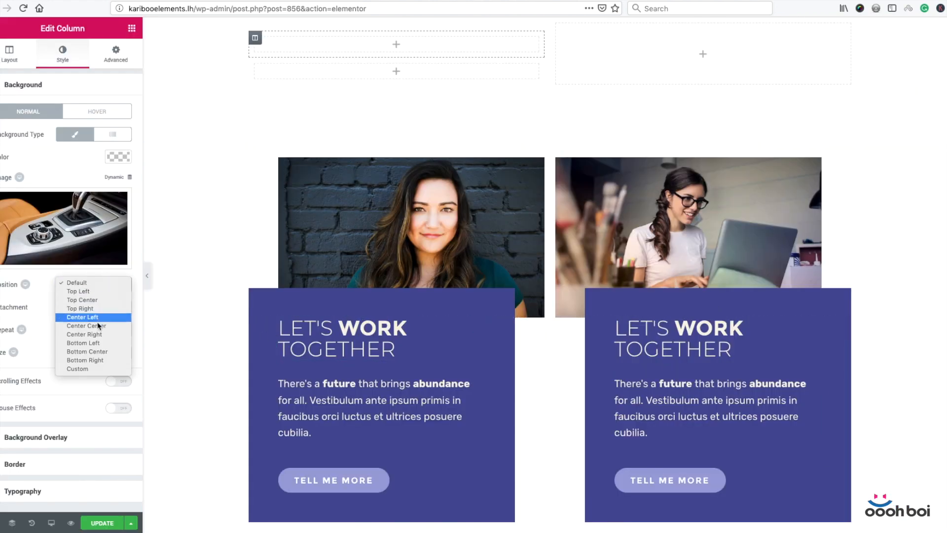
pyautogui.click(86, 325)
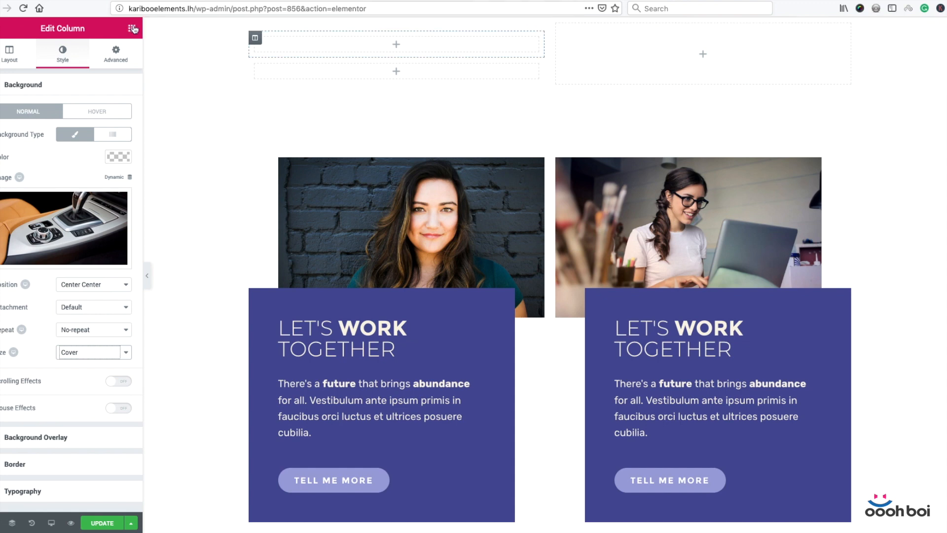
# - Place a Spacer widget in the empty top-left column so the car photo shows as a strip
pyautogui.click(133, 27)
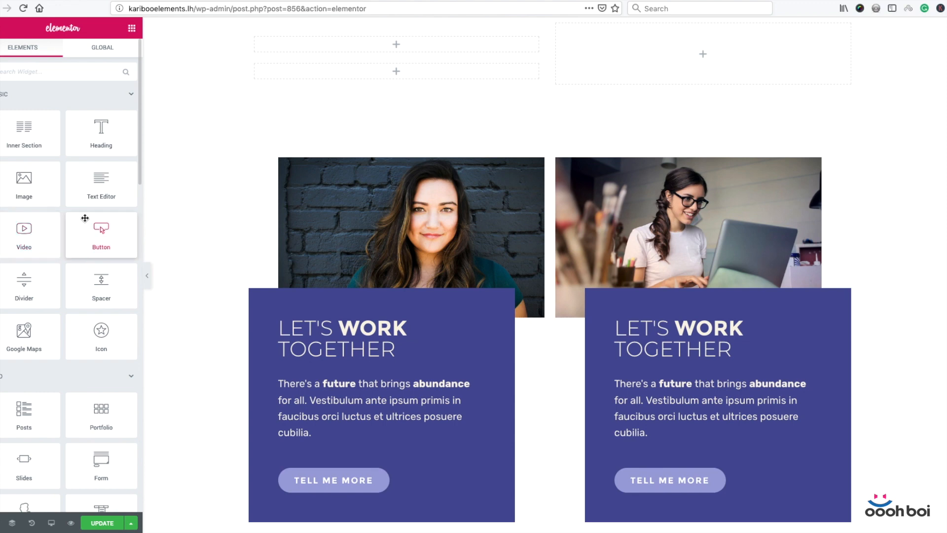
pyautogui.moveTo(101, 281); pyautogui.dragTo(424, 44)
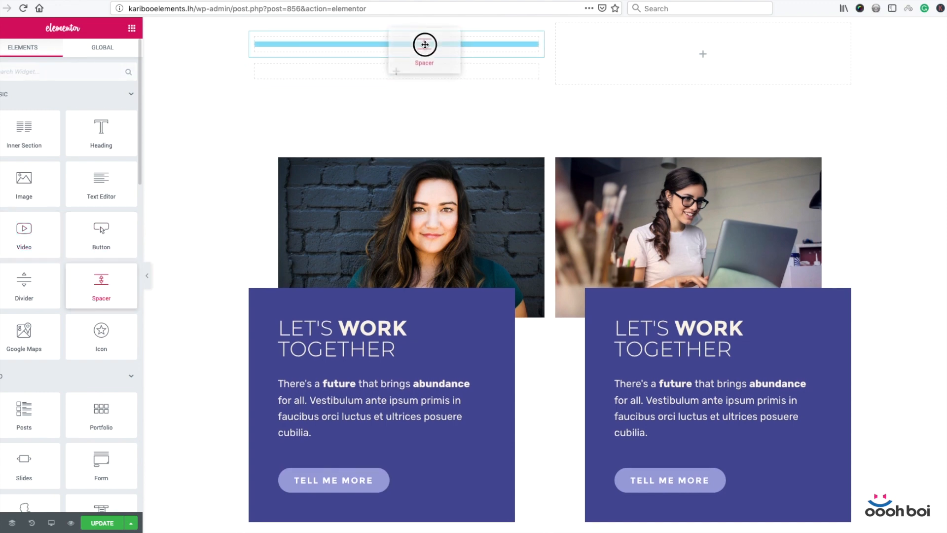
pyautogui.click(425, 44)
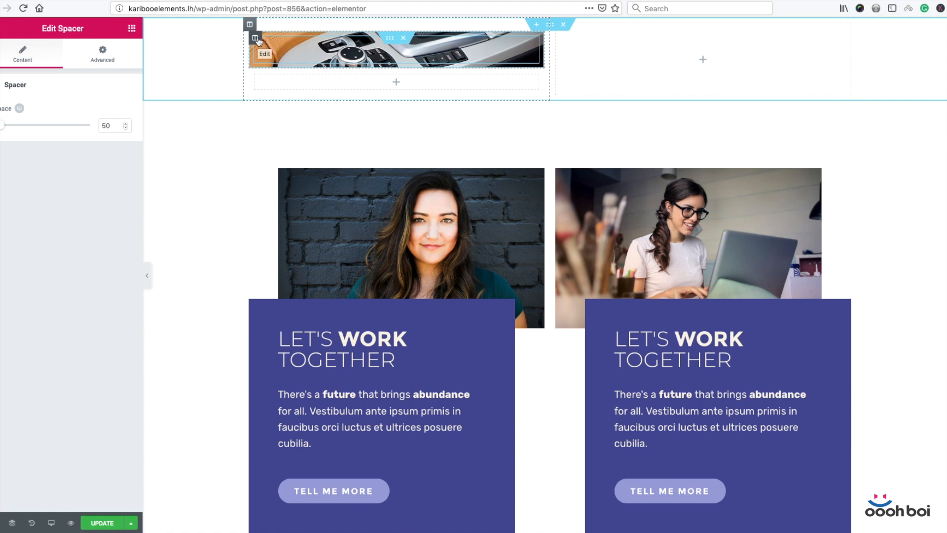
# - Set the top-left column's unlinked padding to 25 top and 25 bottom
pyautogui.click(258, 40)
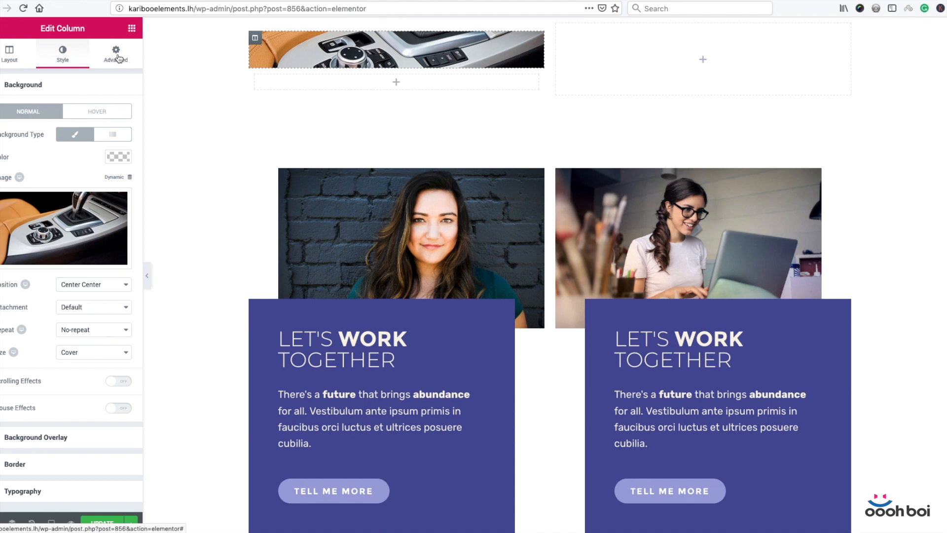
pyautogui.click(115, 54)
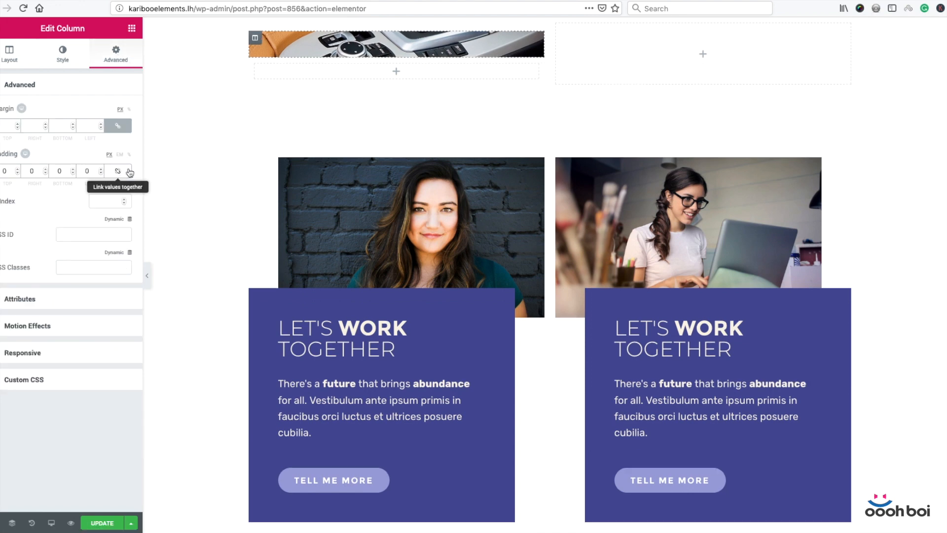
pyautogui.moveTo(136, 164)
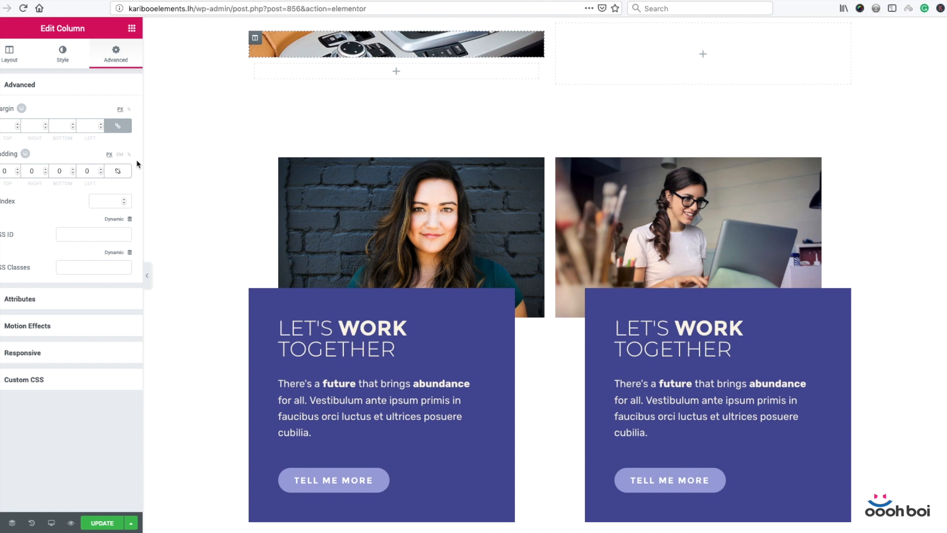
pyautogui.moveTo(130, 158)
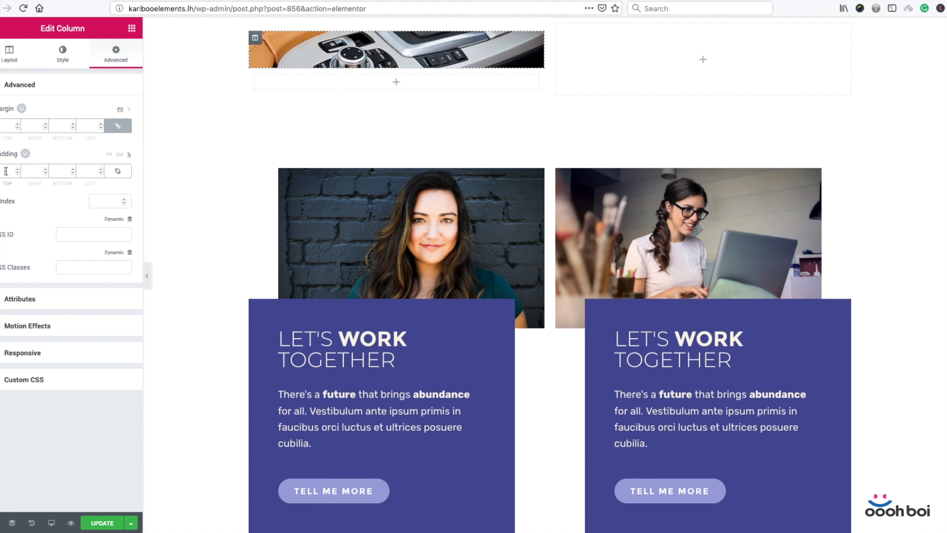
pyautogui.write('25')
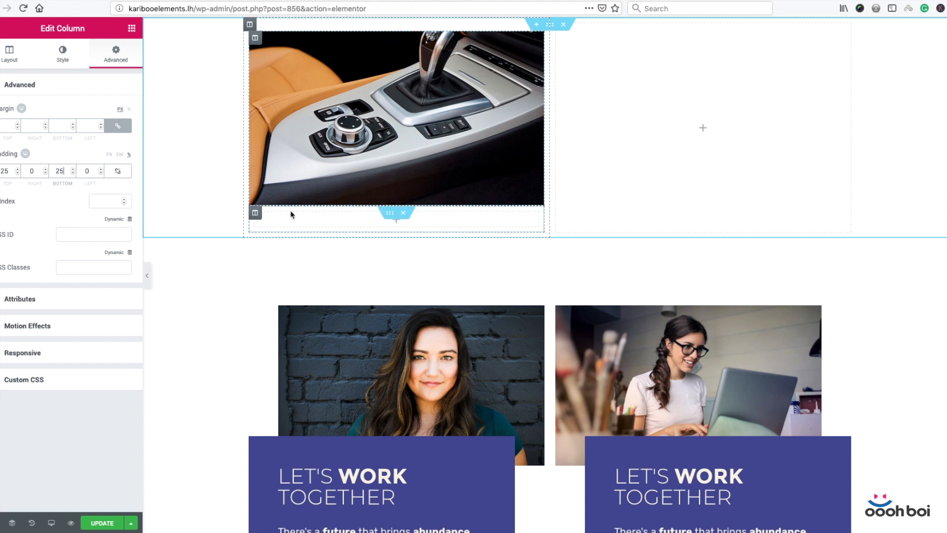
# - Set a classic purple preset background colour on the lower inner column
pyautogui.click(8, 53)
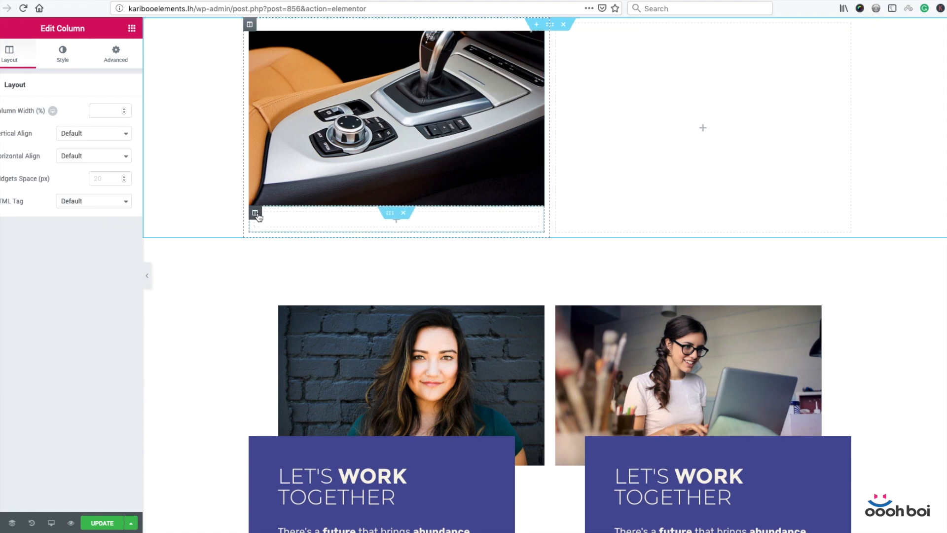
pyautogui.click(61, 53)
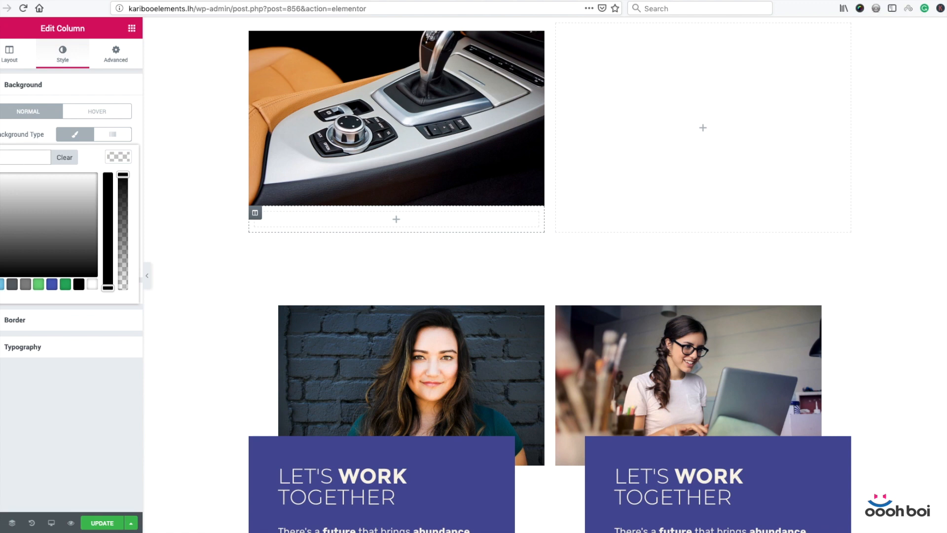
pyautogui.click(119, 156)
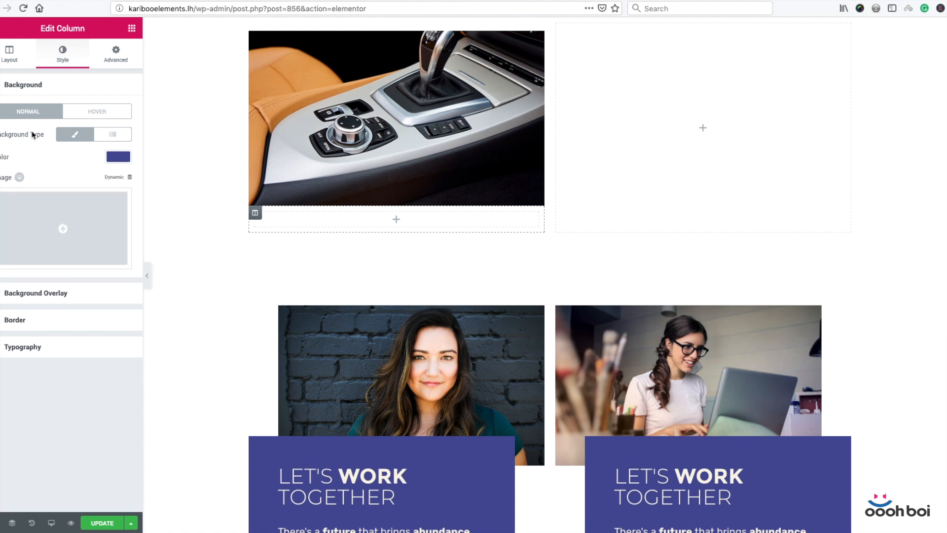
pyautogui.moveTo(112, 134)
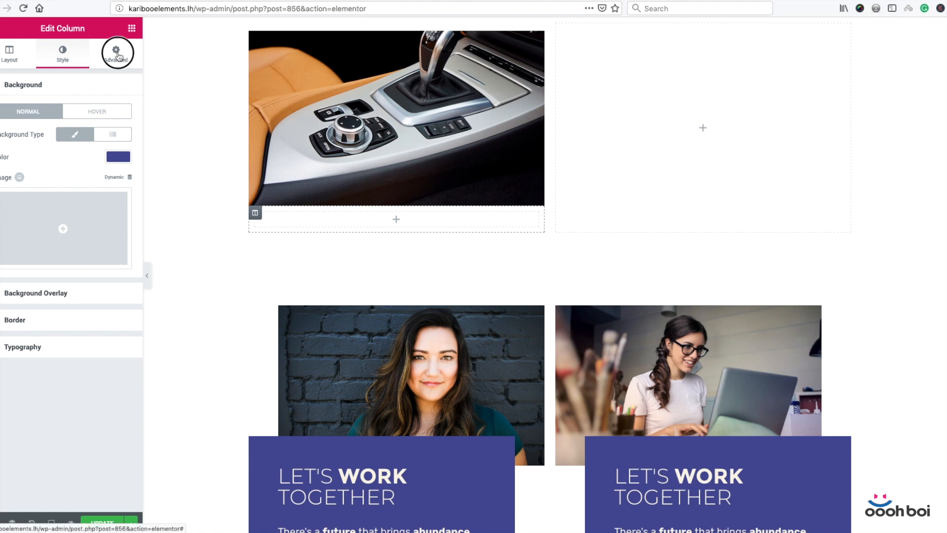
# - Set the lower column's linked padding to 10 on all sides
pyautogui.click(116, 54)
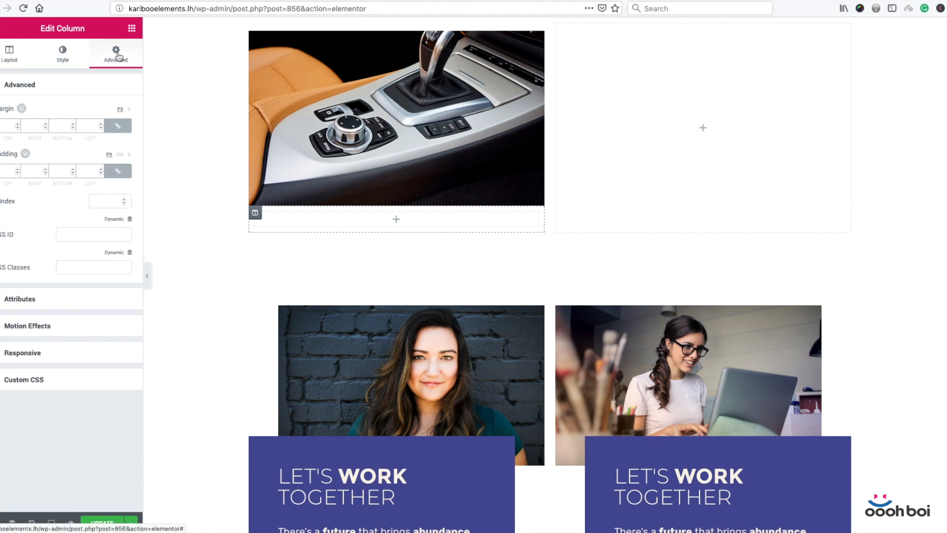
pyautogui.moveTo(77, 91)
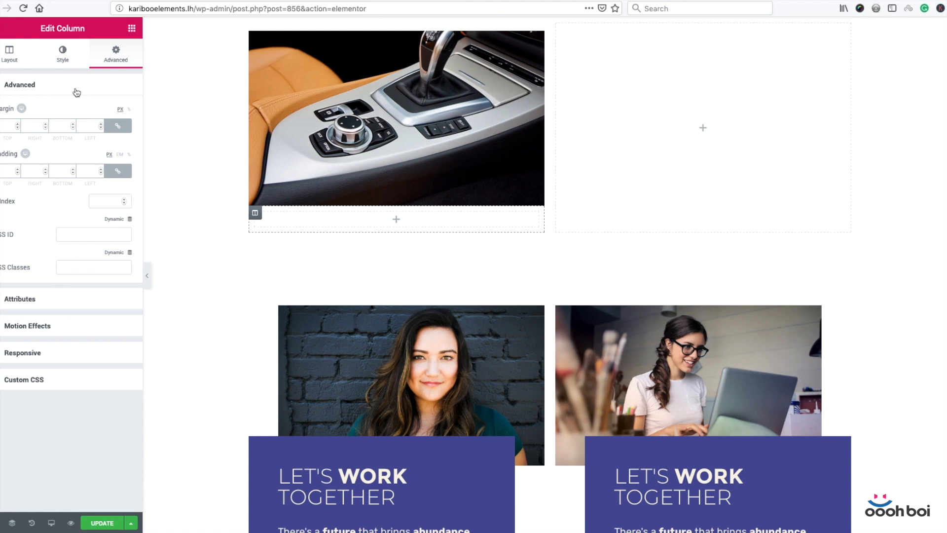
pyautogui.moveTo(133, 105)
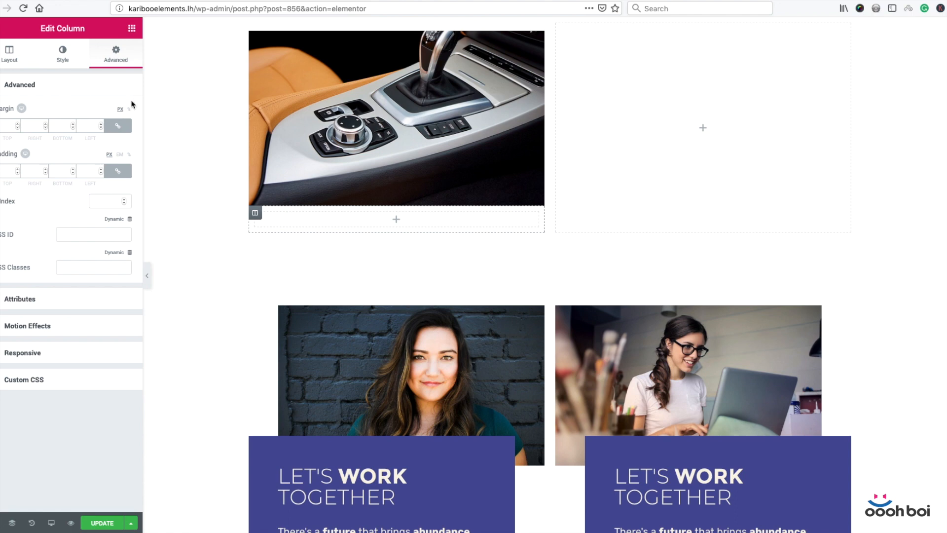
pyautogui.moveTo(129, 158)
pyautogui.write('10')
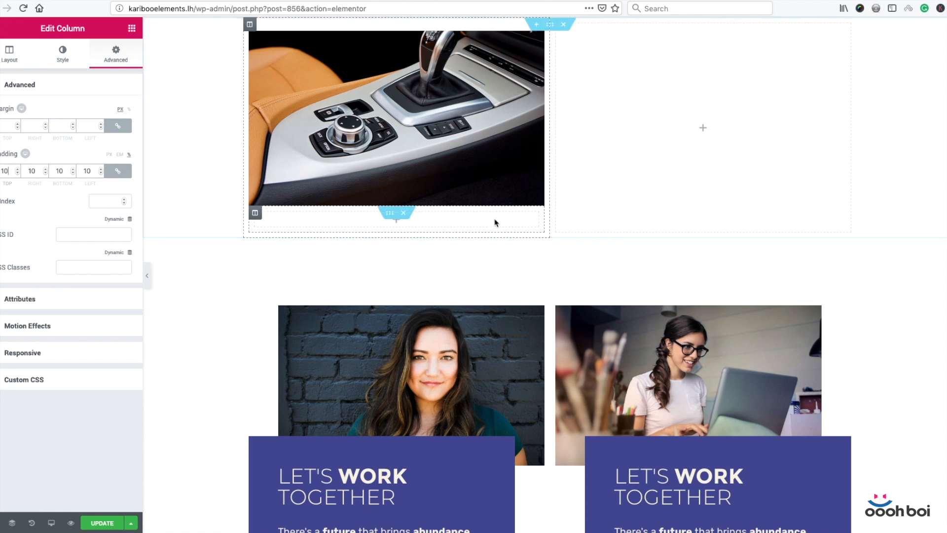
# - Copy the 'LET'S WORK TOGETHER' heading from the original left card
pyautogui.scroll(-3)
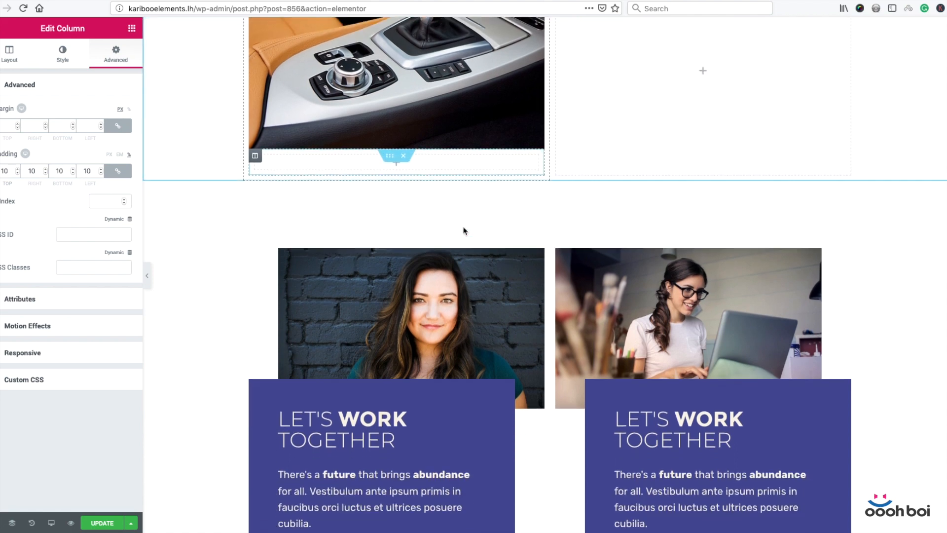
pyautogui.scroll(-3)
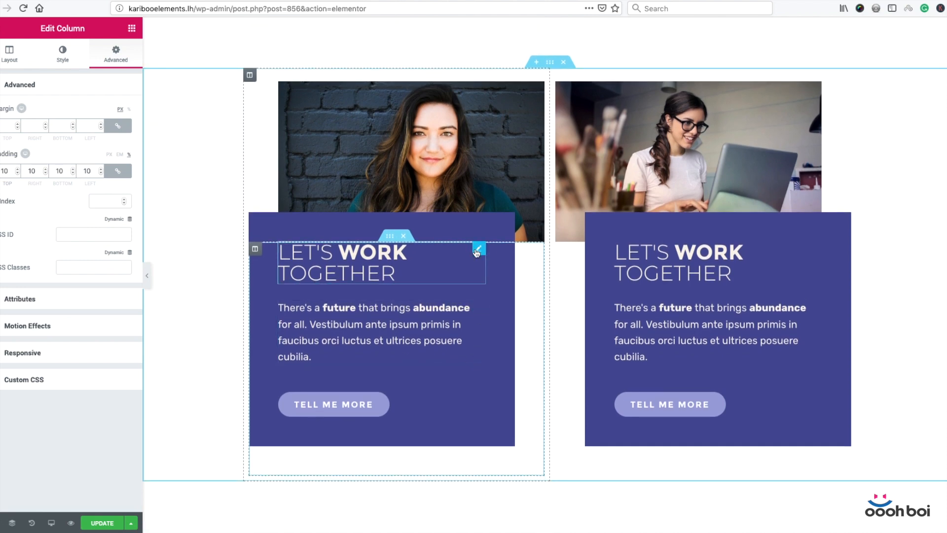
pyautogui.moveTo(478, 250)
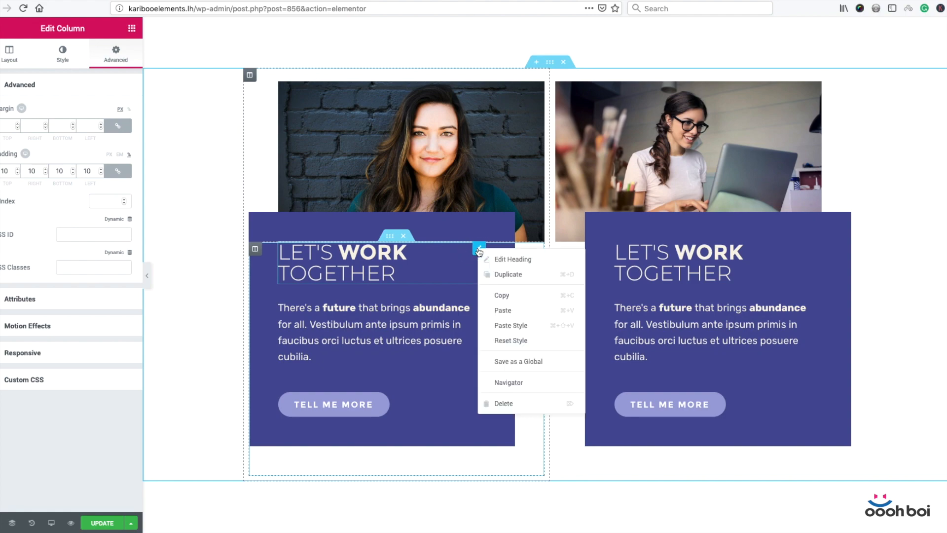
pyautogui.moveTo(534, 274)
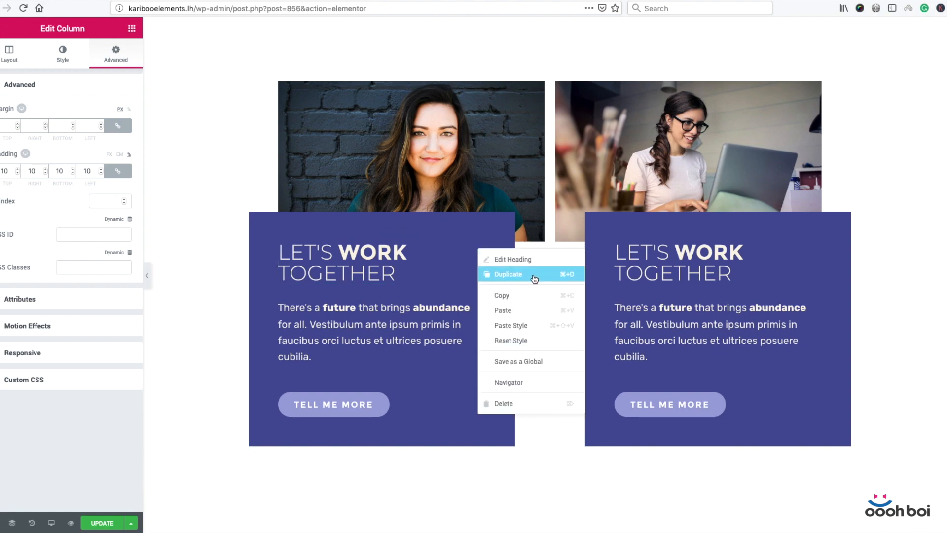
pyautogui.click(508, 275)
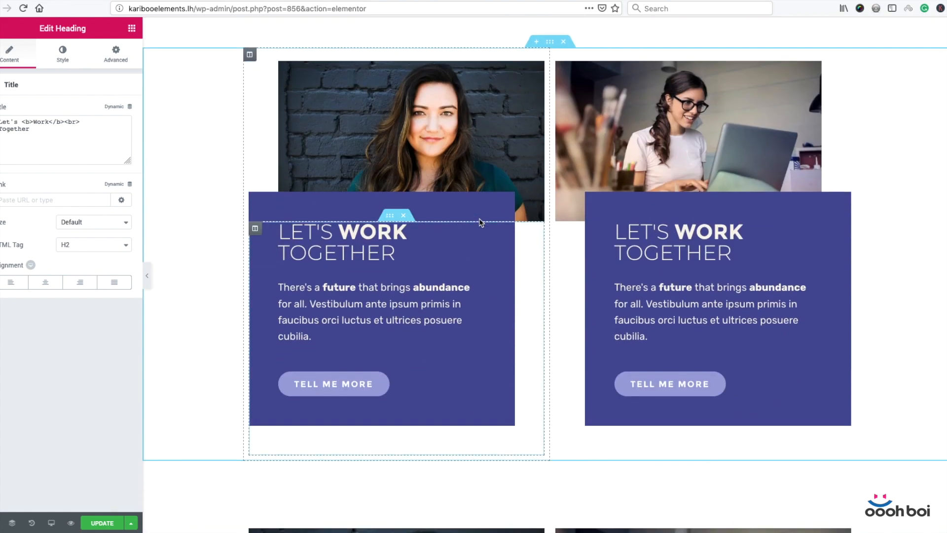
pyautogui.moveTo(396, 210)
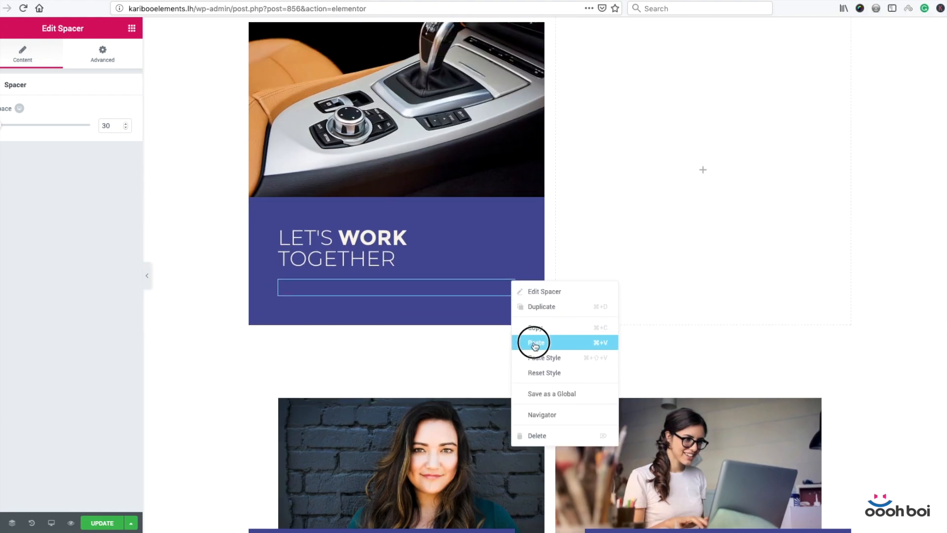
# - Paste the copied paragraph and spacer into the new purple box beneath the car photo
pyautogui.click(535, 342)
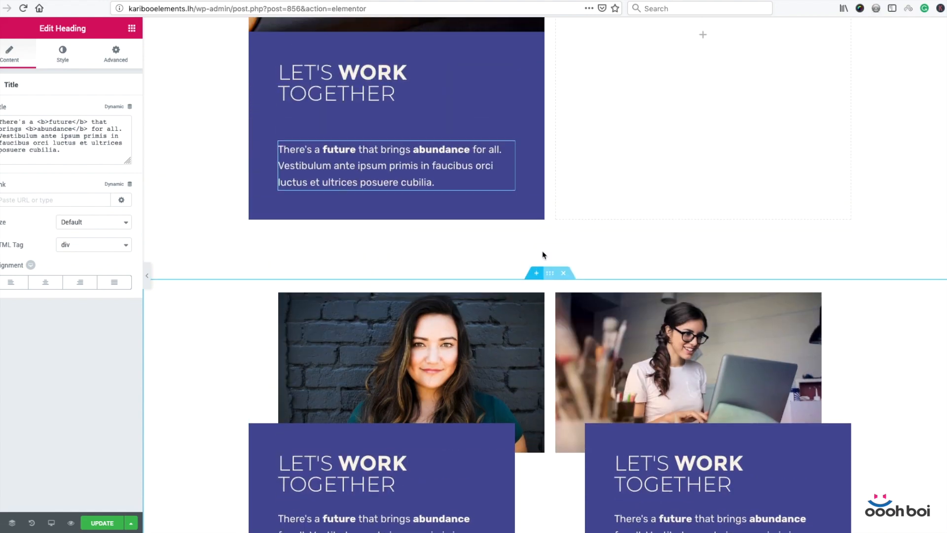
pyautogui.scroll(-3)
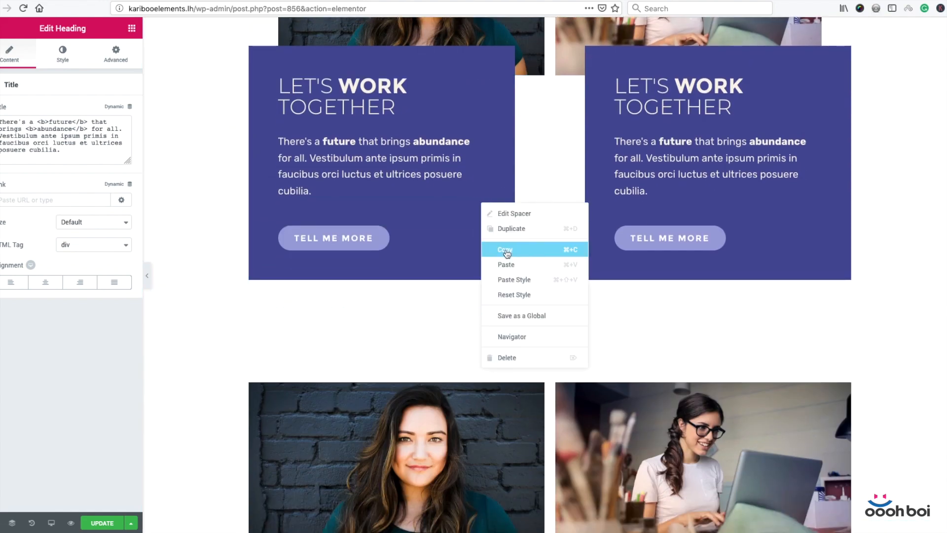
pyautogui.click(506, 248)
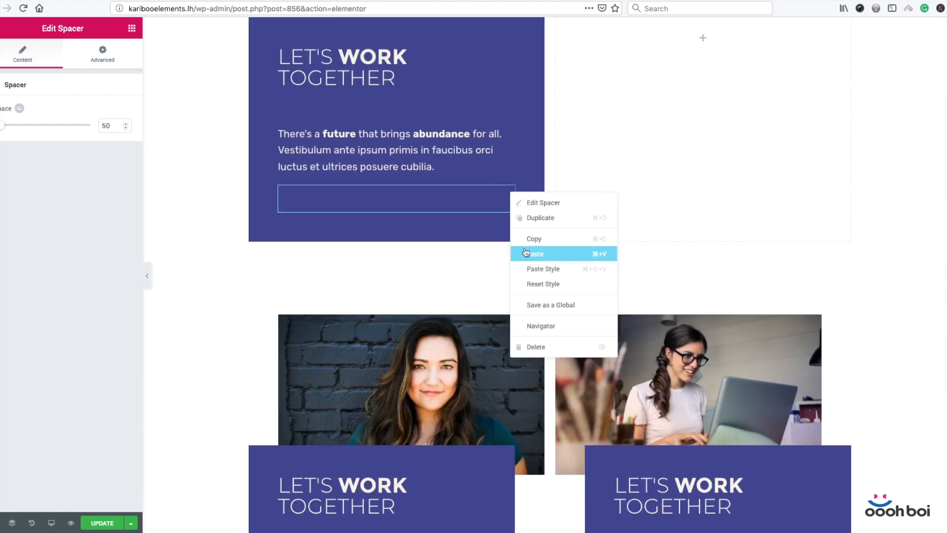
pyautogui.click(535, 253)
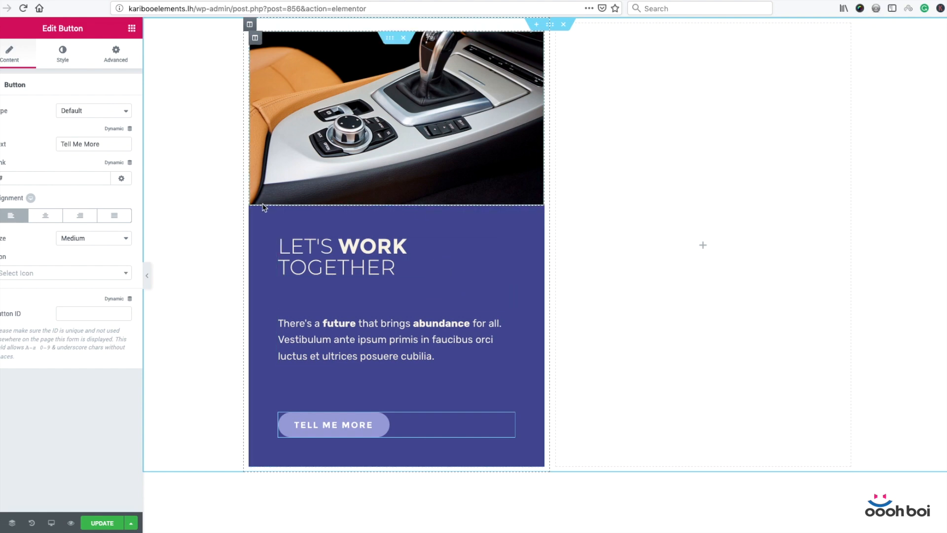
# - Set the purple column's Widgets Space to 0 px in its Layout settings
pyautogui.click(255, 213)
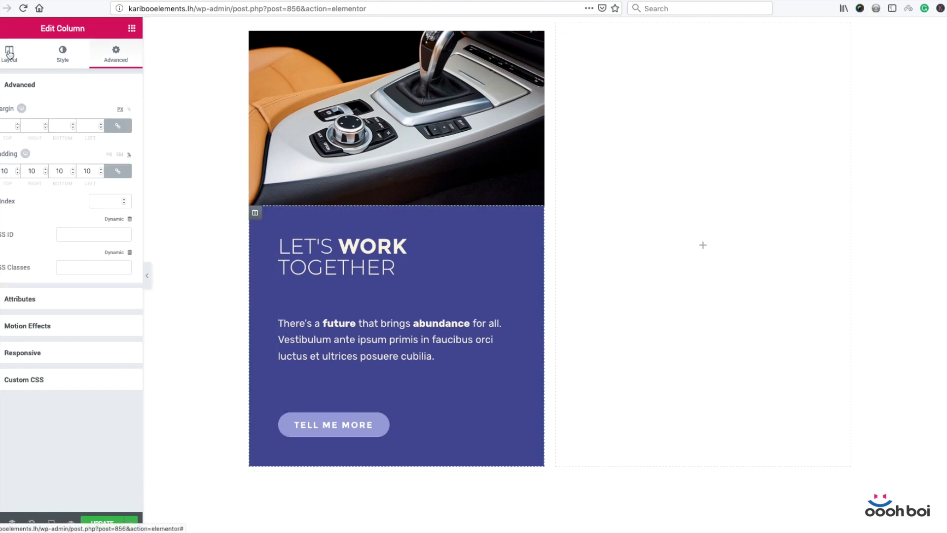
pyautogui.click(9, 54)
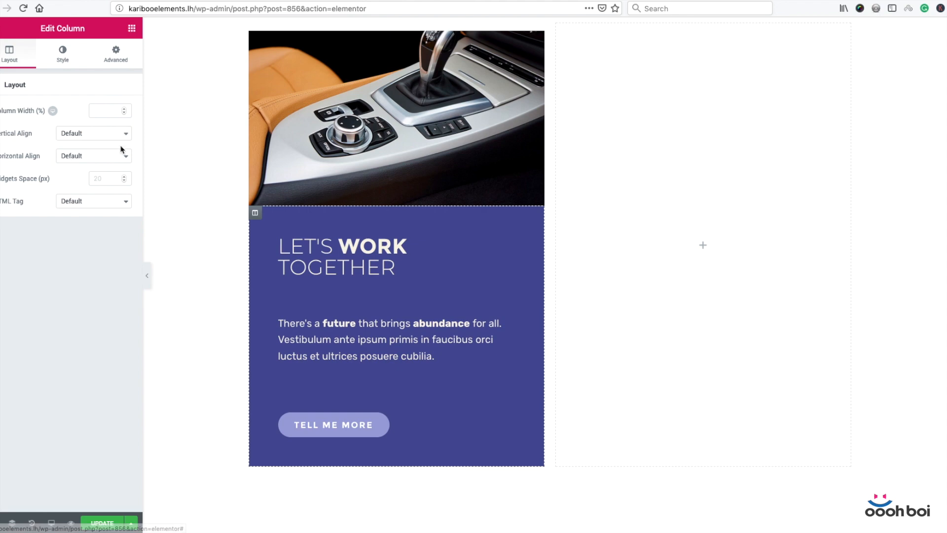
pyautogui.write('0')
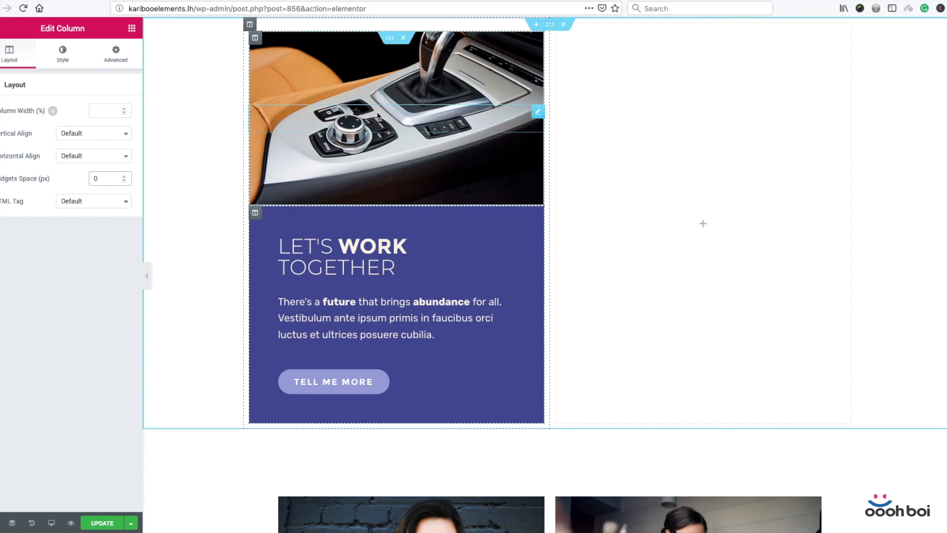
pyautogui.moveTo(412, 145)
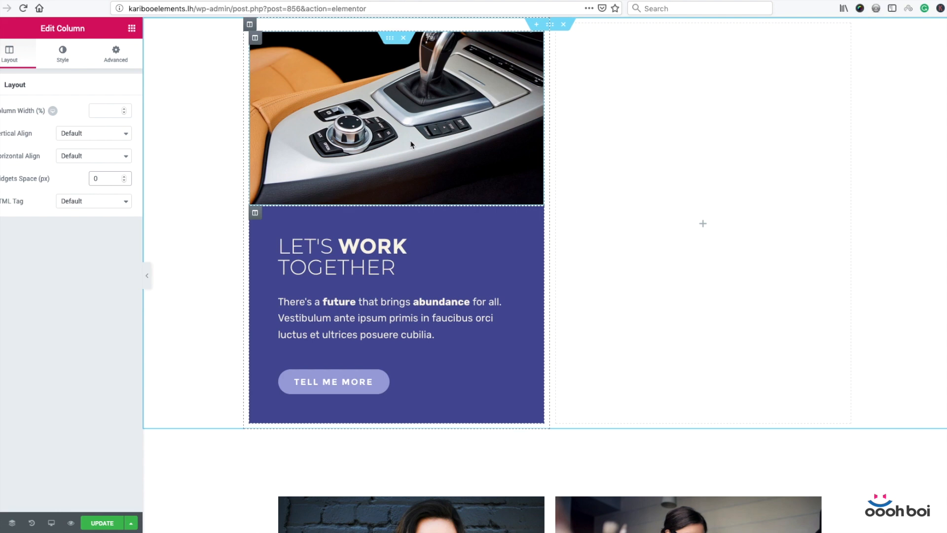
pyautogui.click(105, 178)
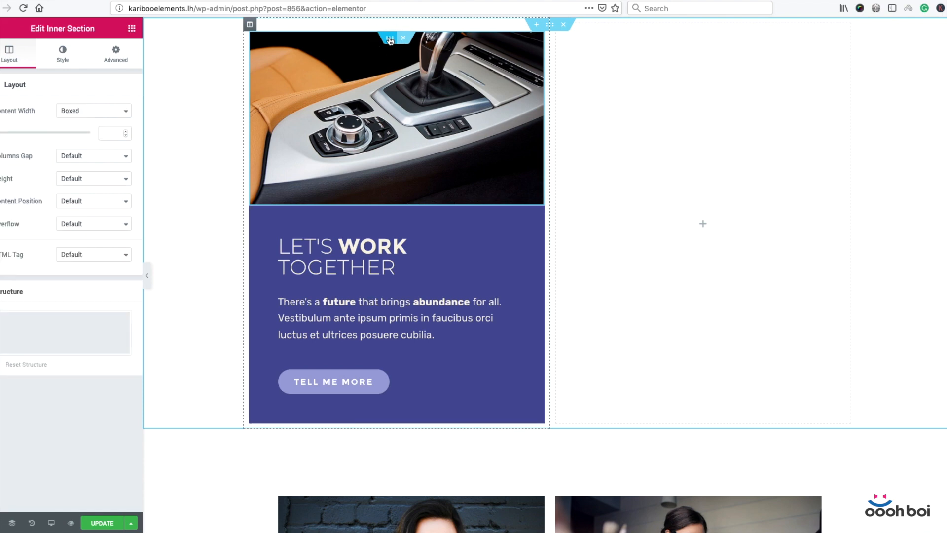
# - Give the car-photo inner section a left padding of 10 via its Advanced settings
pyautogui.click(115, 54)
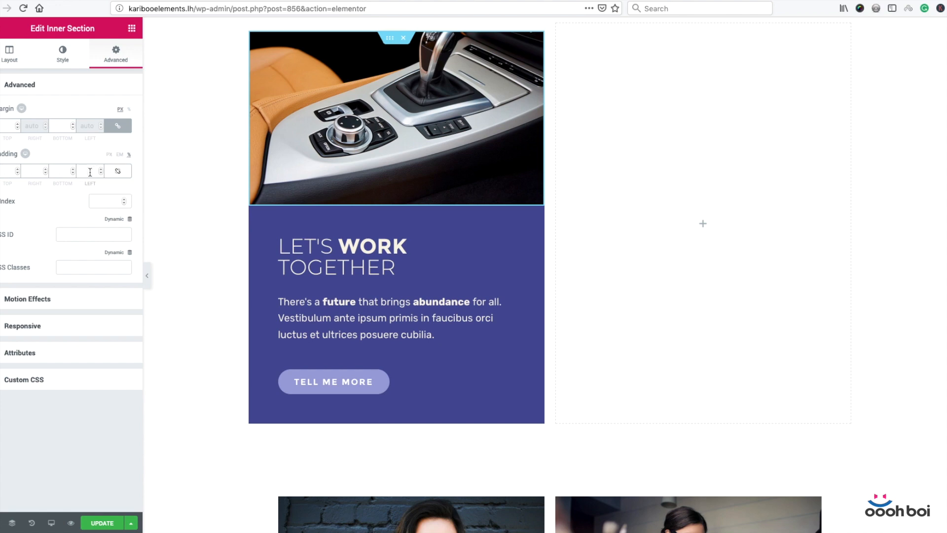
pyautogui.write('10')
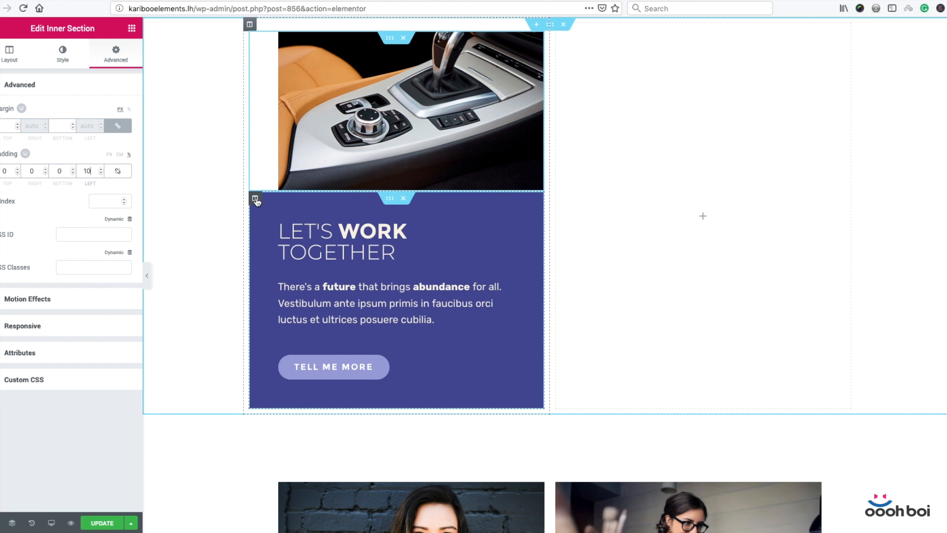
pyautogui.moveTo(255, 199)
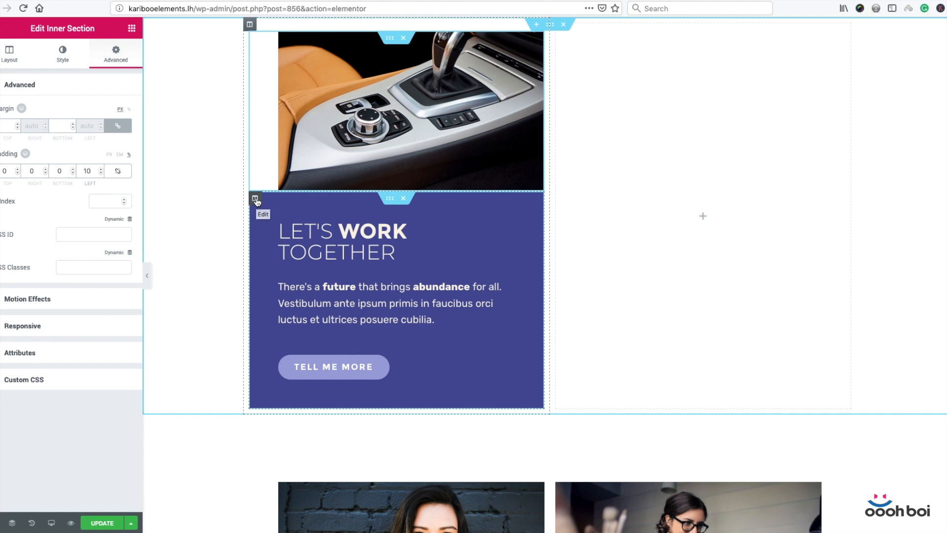
# - Select the purple text column's Edit handle so its Edit Column settings appear
pyautogui.click(89, 170)
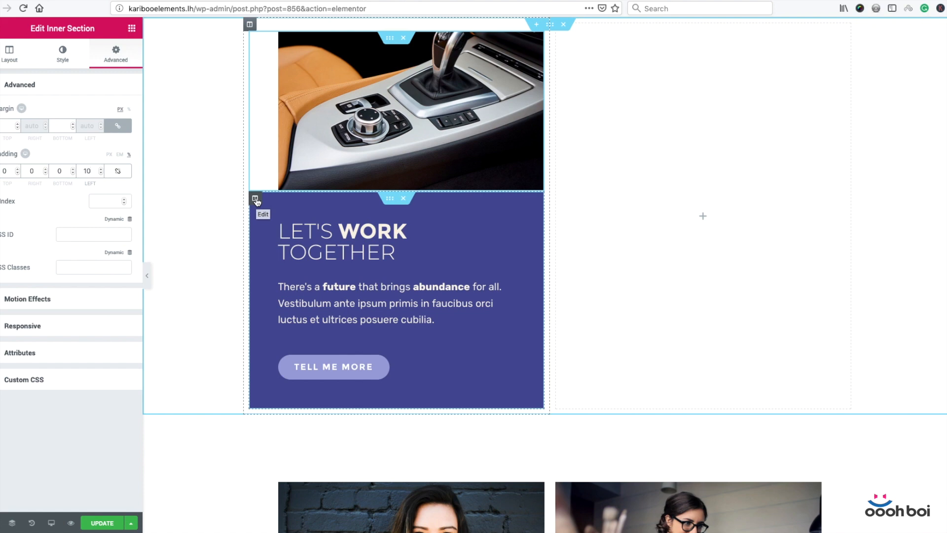
pyautogui.click(87, 172)
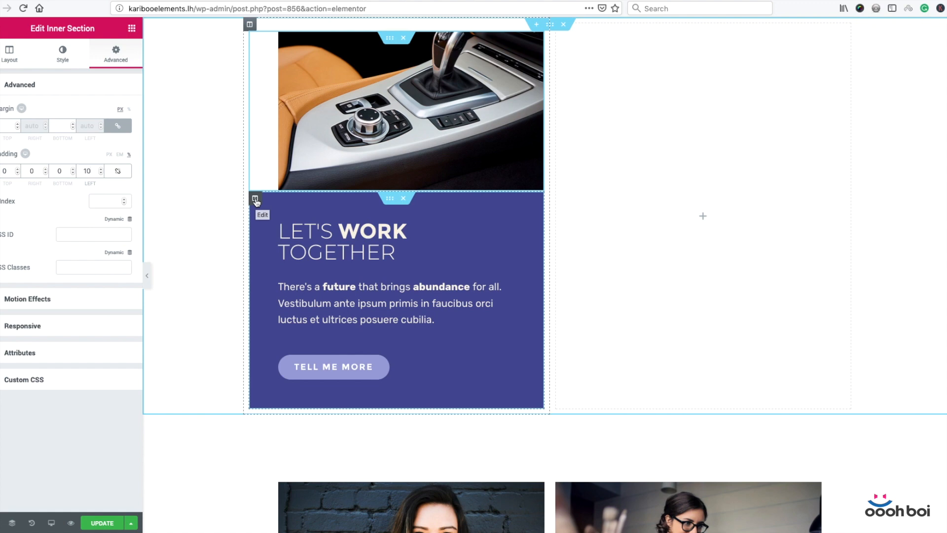
pyautogui.click(86, 171)
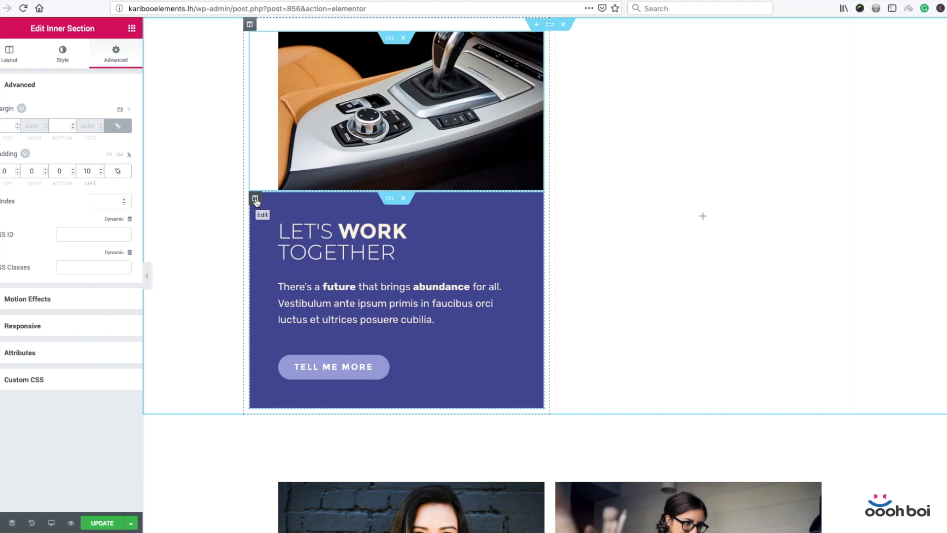
pyautogui.click(87, 171)
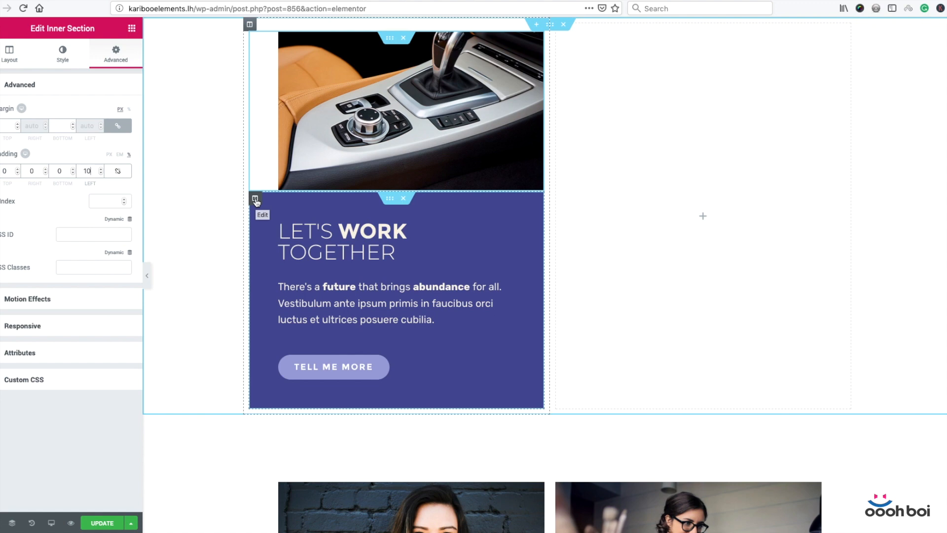
pyautogui.click(255, 200)
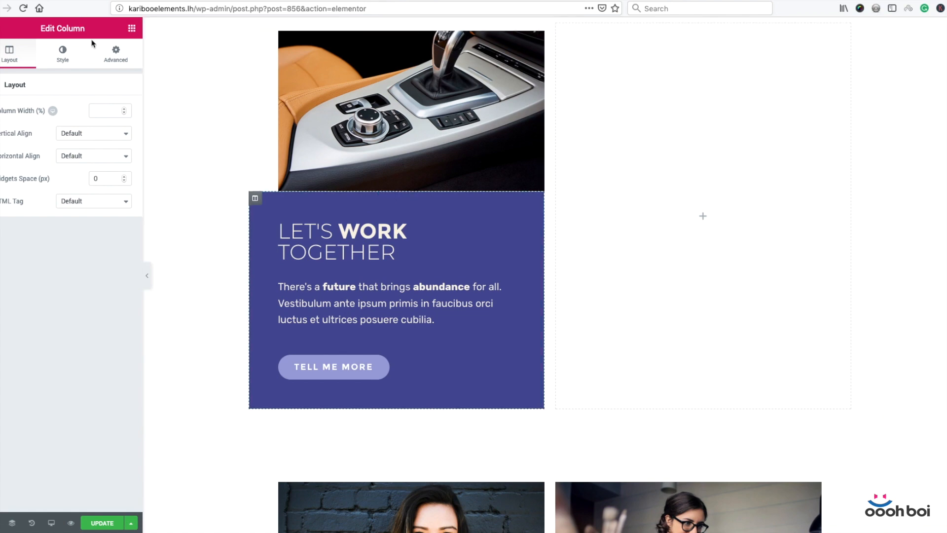
# - Unlink the column's margins and set Top -10, Right 10, Bottom 10, Left 0
pyautogui.click(115, 53)
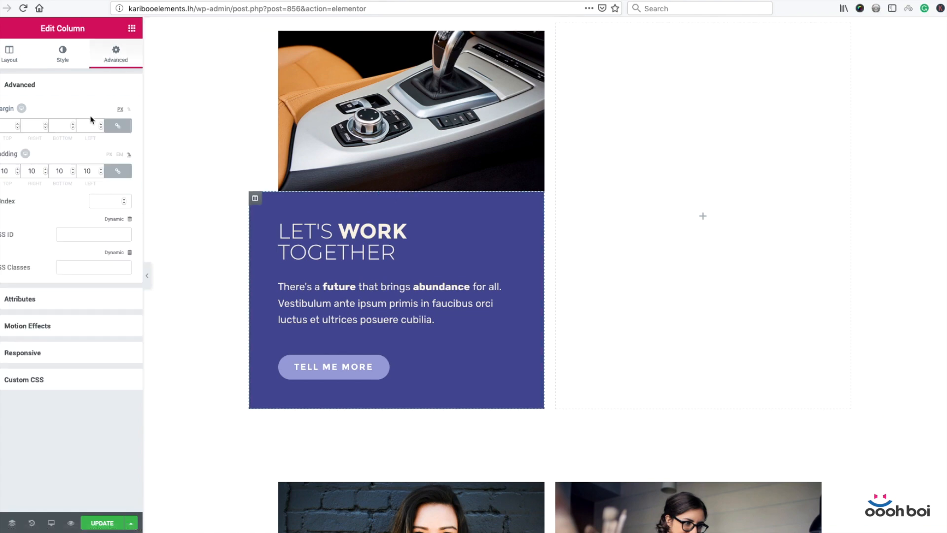
pyautogui.click(118, 125)
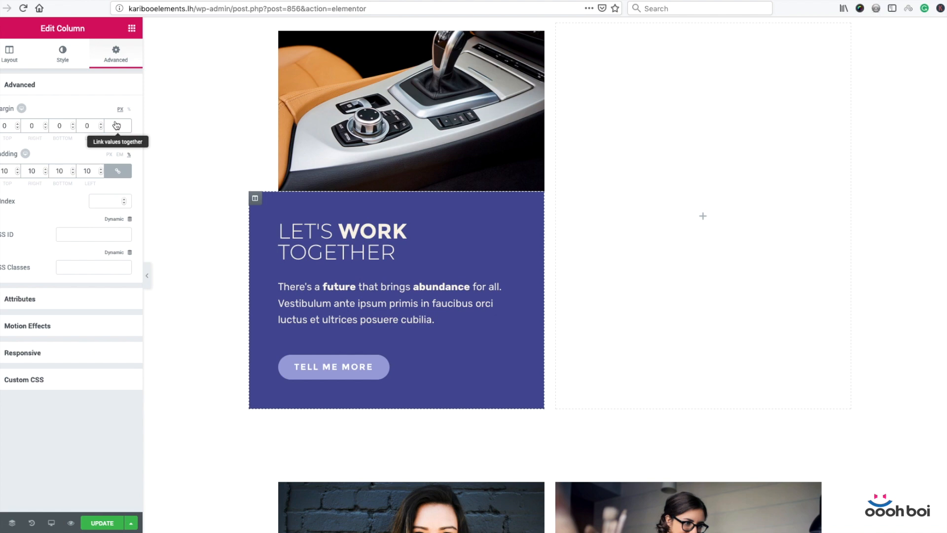
pyautogui.click(117, 125)
pyautogui.write('-40')
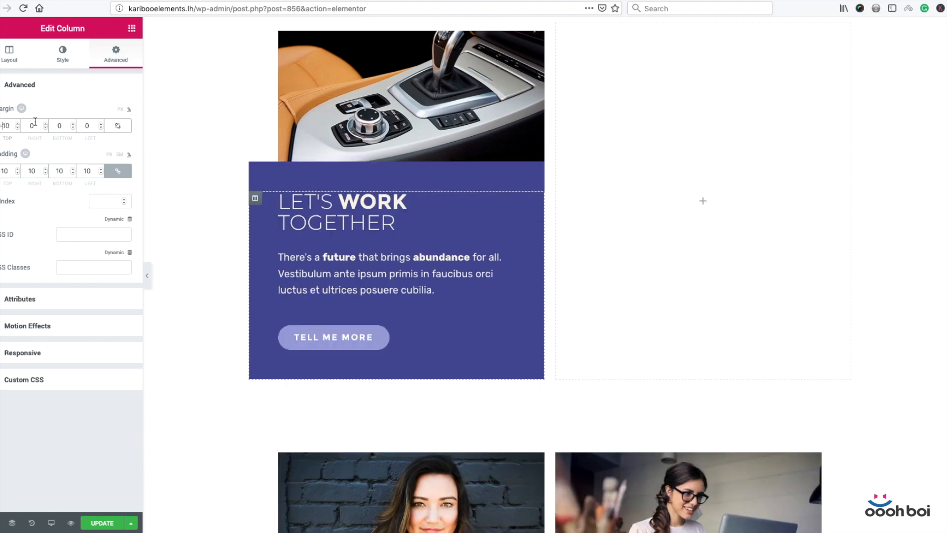
pyautogui.write('10')
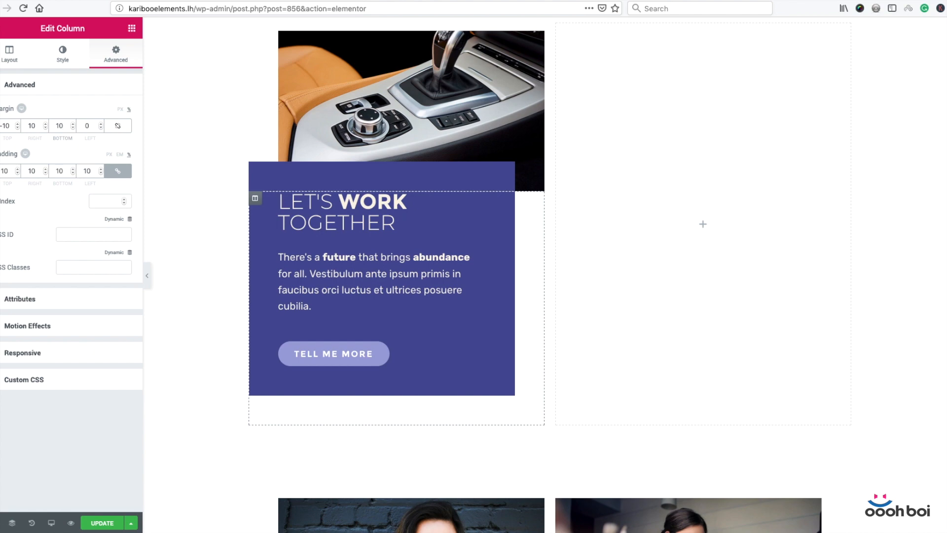
pyautogui.click(59, 126)
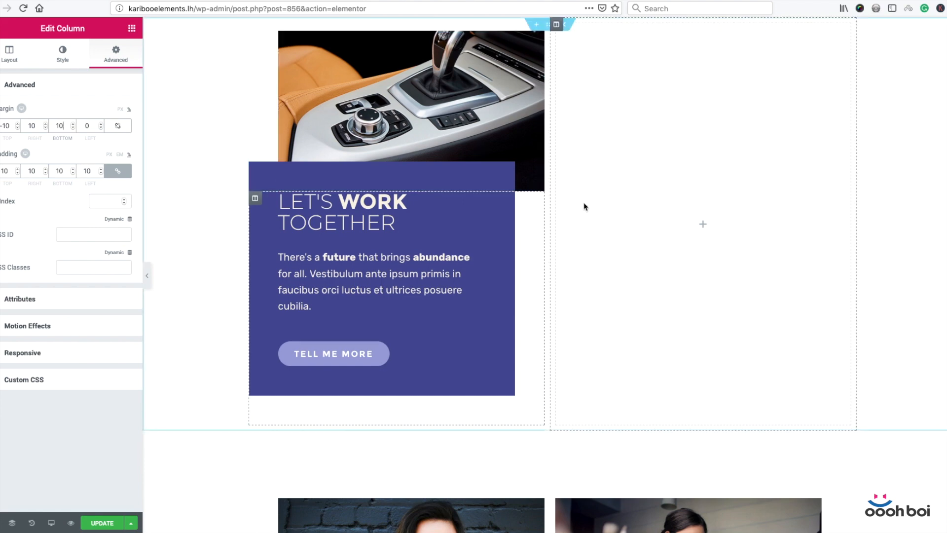
pyautogui.moveTo(682, 205)
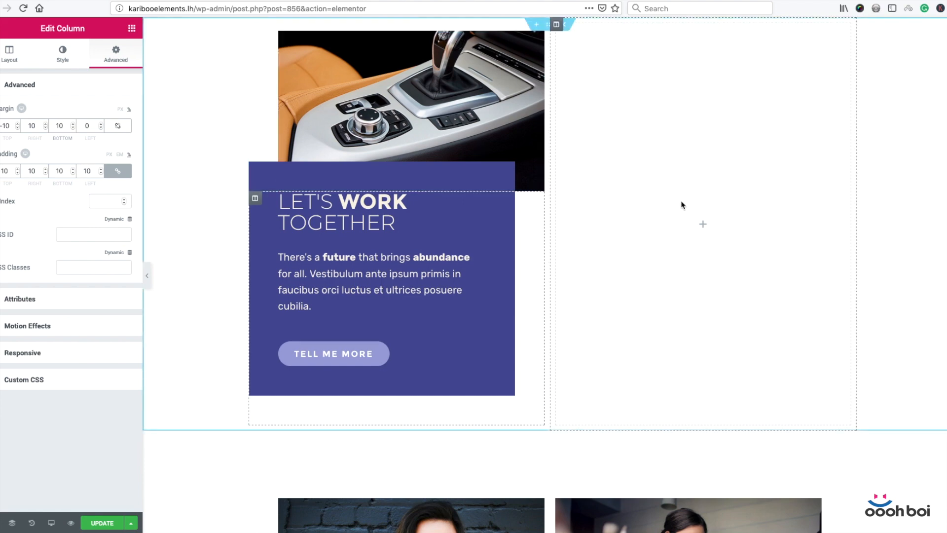
pyautogui.moveTo(598, 193)
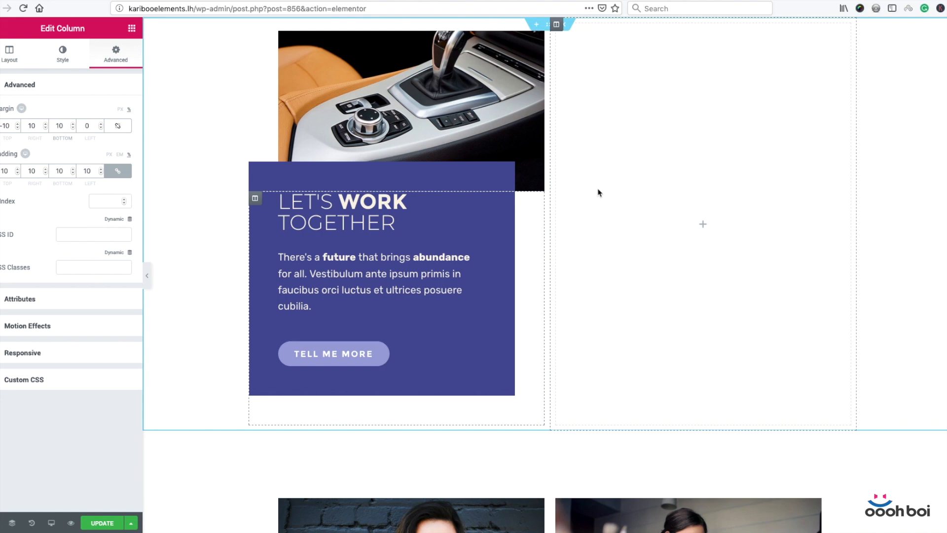
pyautogui.click(59, 126)
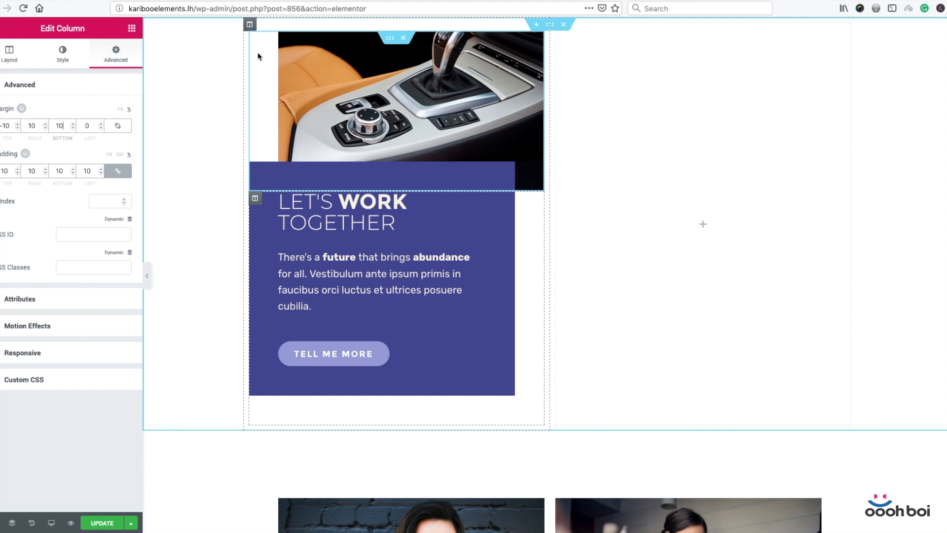
pyautogui.moveTo(249, 24)
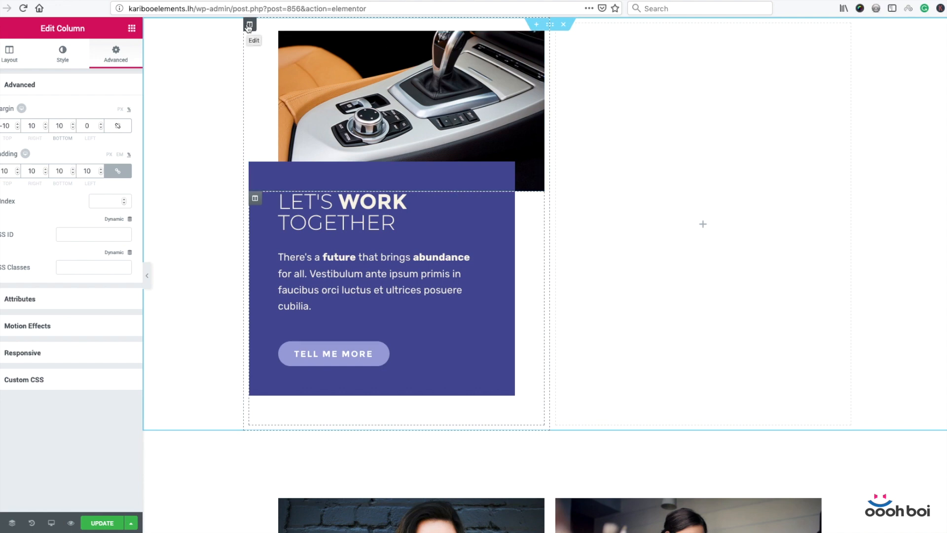
# - Duplicate the whole car card column and remove the leftover empty column
pyautogui.rightClick(248, 25)
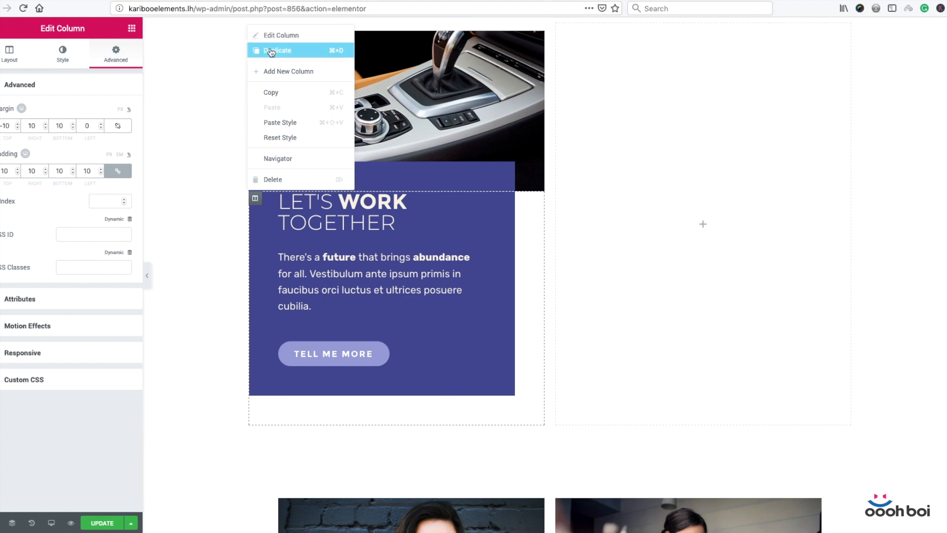
pyautogui.click(277, 50)
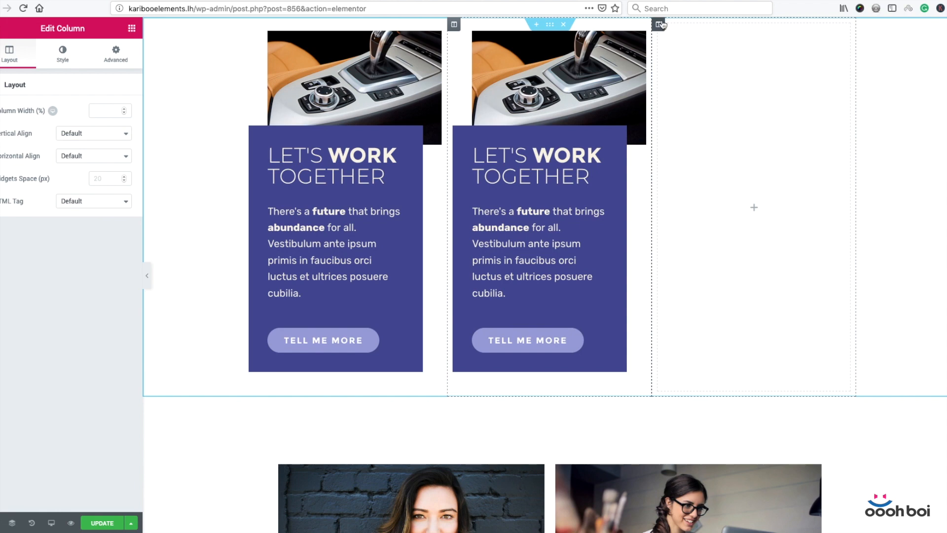
pyautogui.click(660, 25)
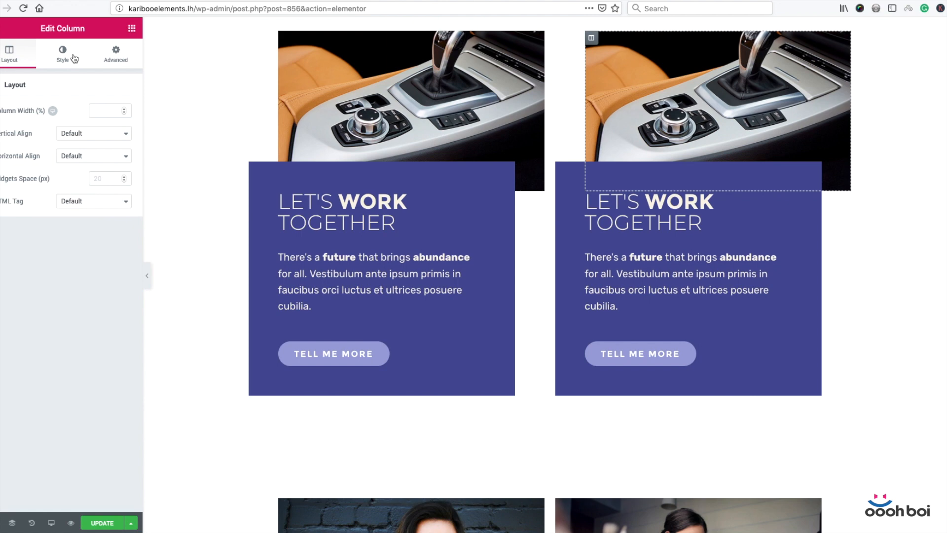
# - Swap the second card's background to the snowy mountain photo and go to its inner section padding
pyautogui.click(62, 54)
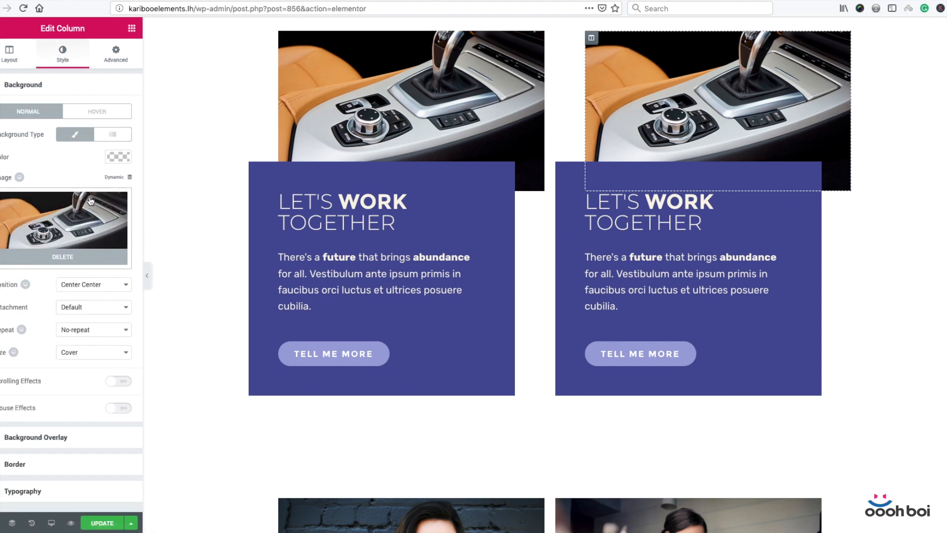
pyautogui.click(64, 219)
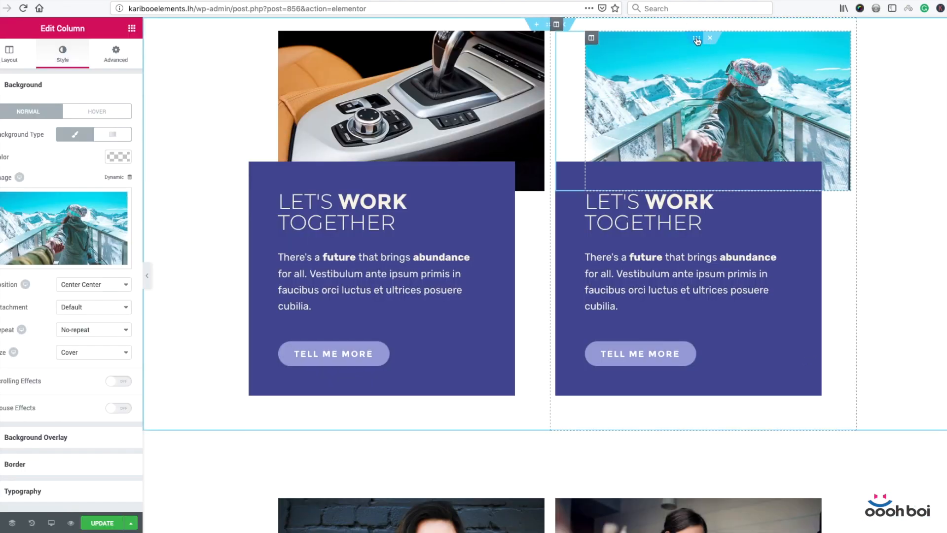
pyautogui.click(115, 54)
pyautogui.write('0')
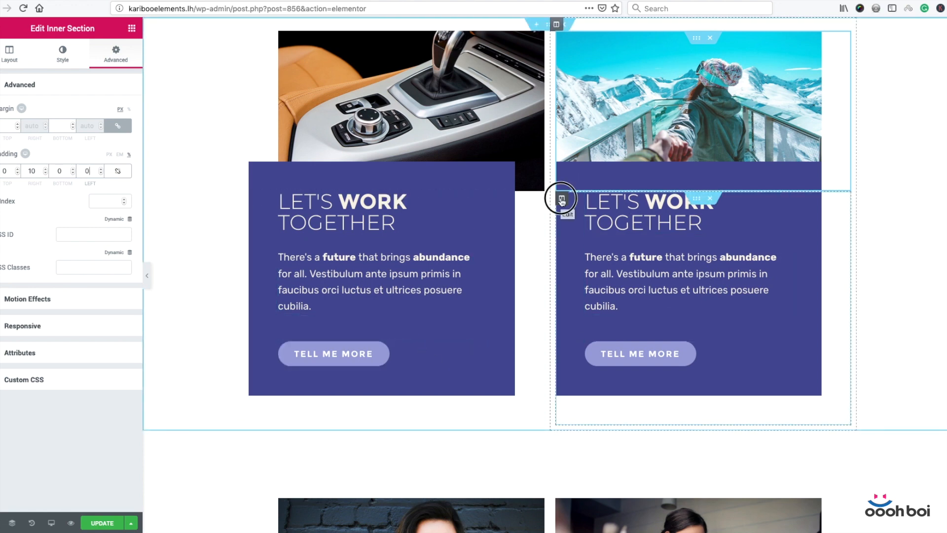
# - Set the second text column's margins to Top -10, Right 0, Bottom 10, Left 10
pyautogui.click(561, 199)
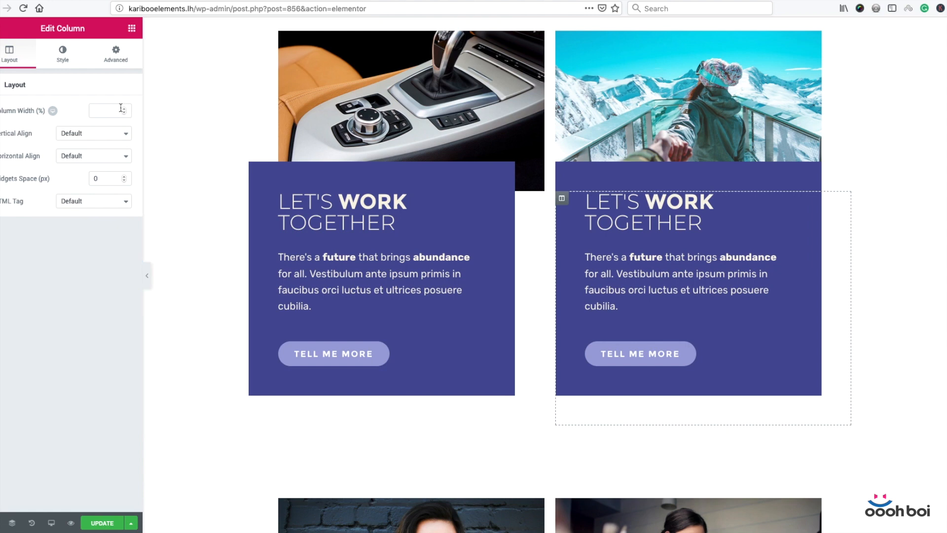
pyautogui.click(115, 53)
pyautogui.write('10')
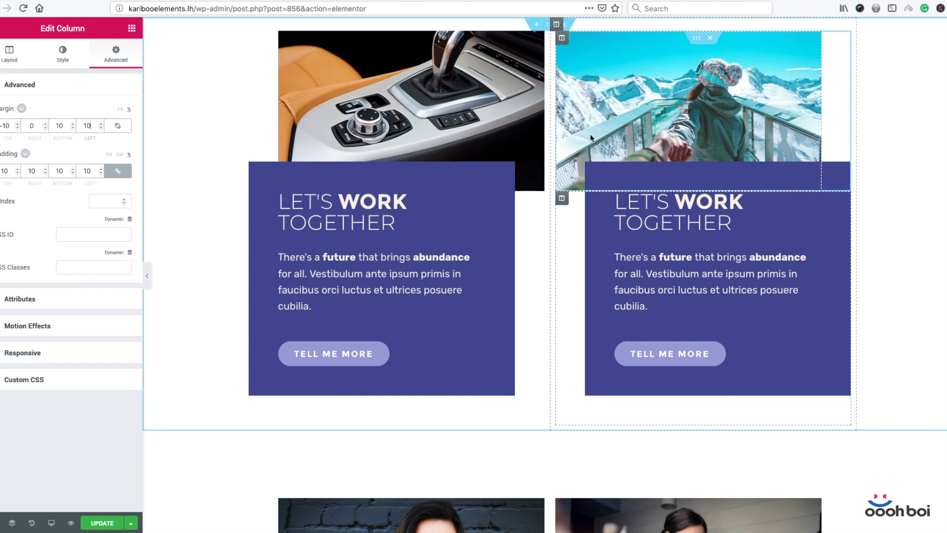
pyautogui.moveTo(577, 150)
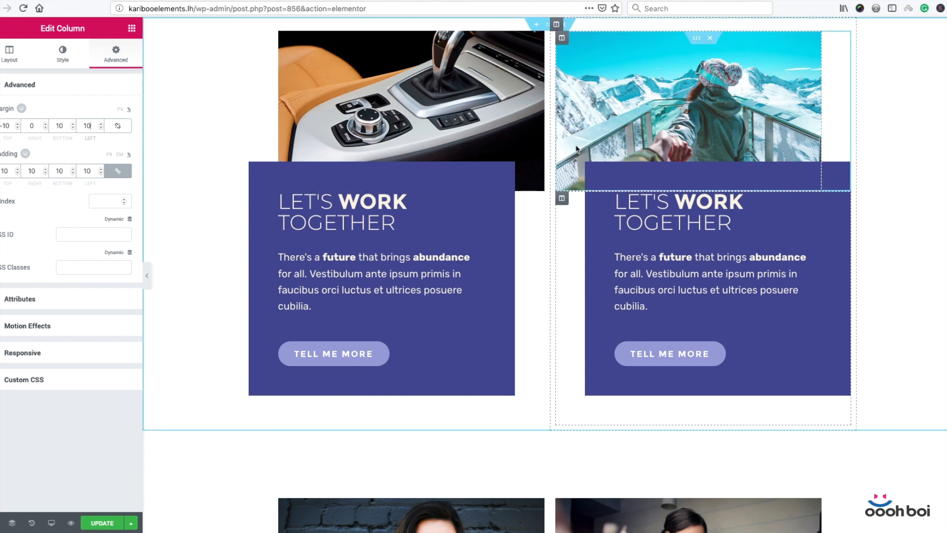
# - Switch Responsive Mode to Tablet, then Mobile, and scroll to check both cards
pyautogui.click(52, 523)
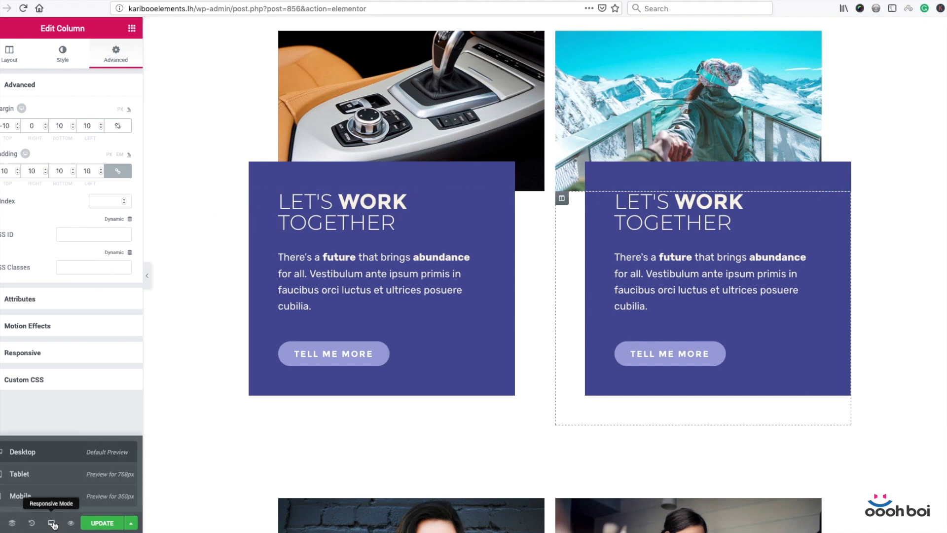
pyautogui.click(19, 473)
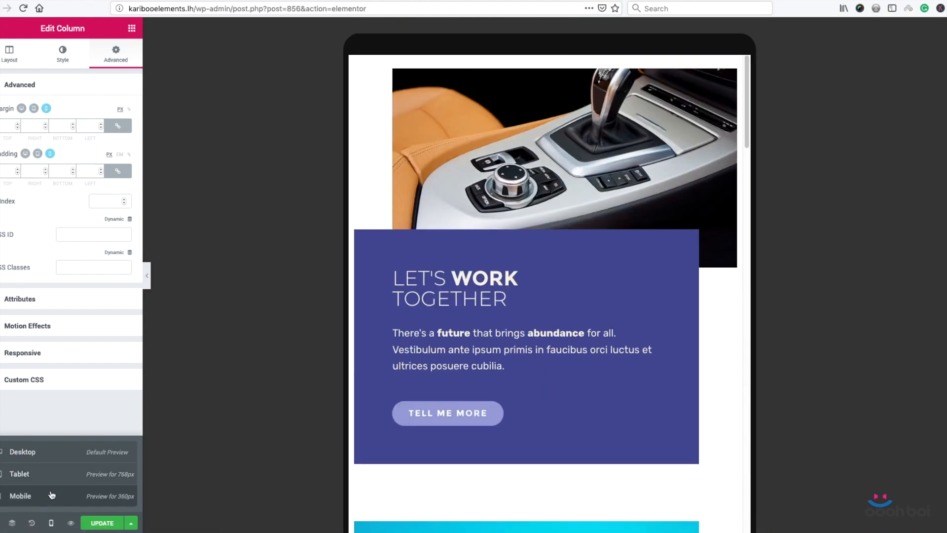
pyautogui.click(21, 495)
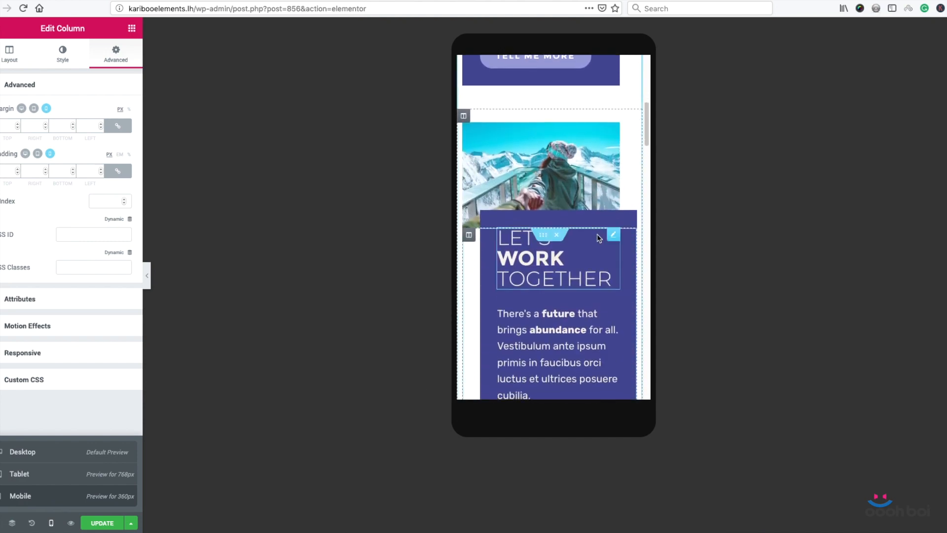
pyautogui.scroll(-3)
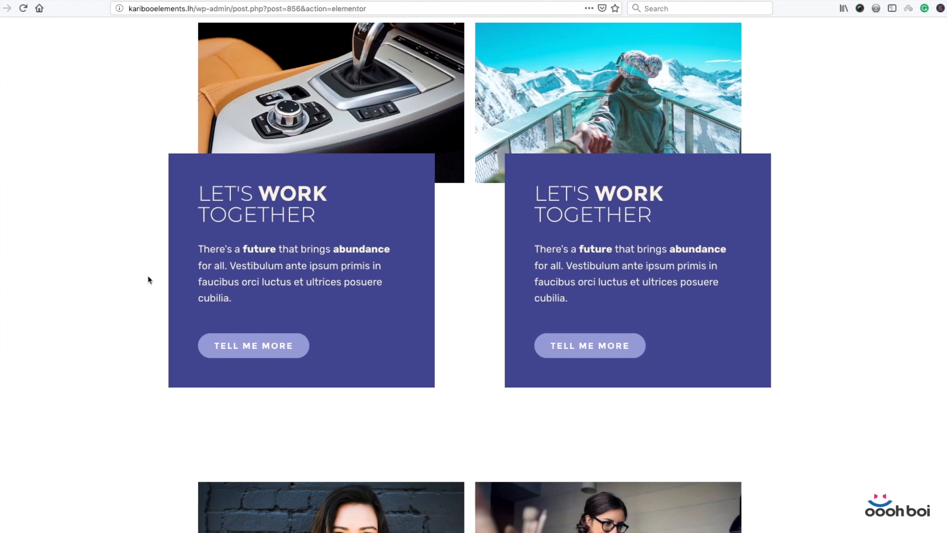
pyautogui.moveTo(228, 261)
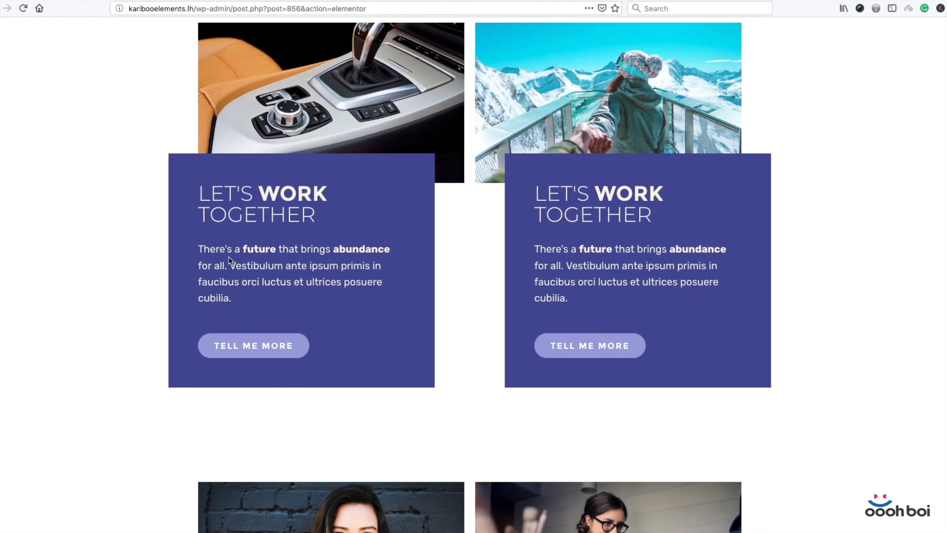